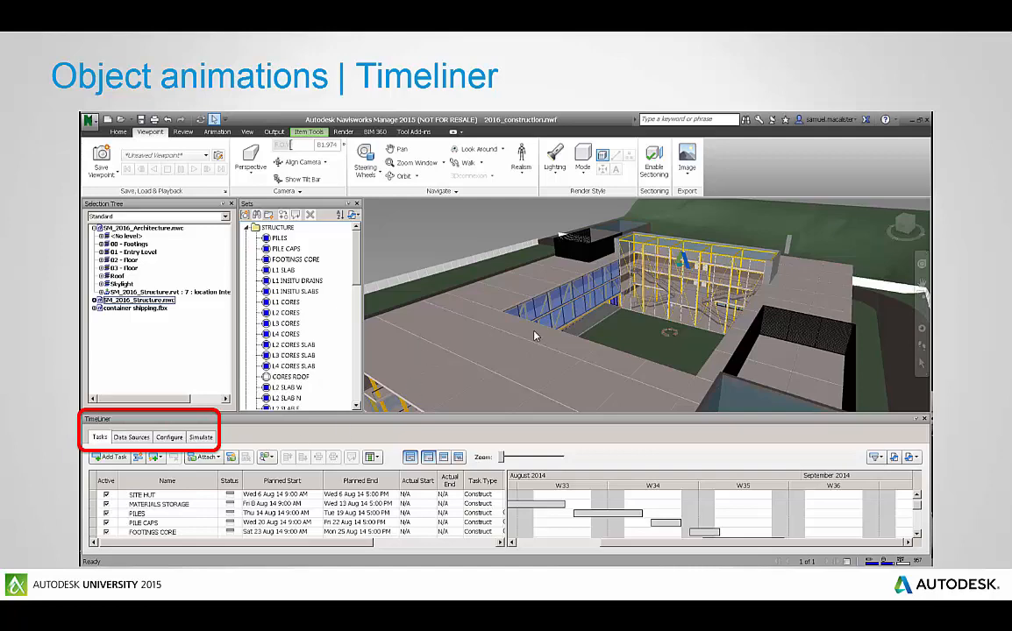
mouse_move(228, 316)
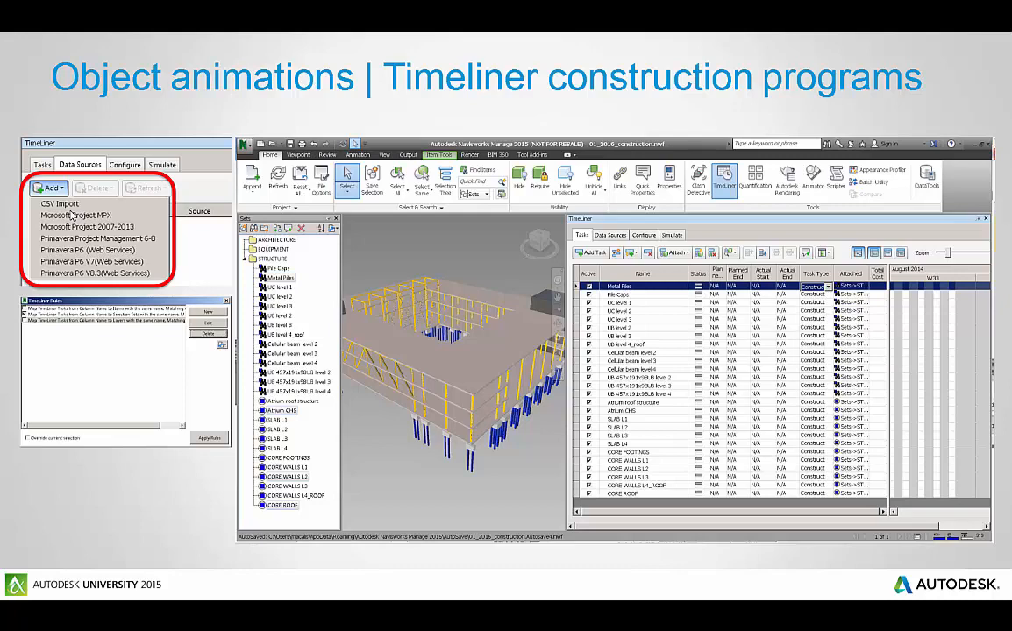
mouse_move(73, 217)
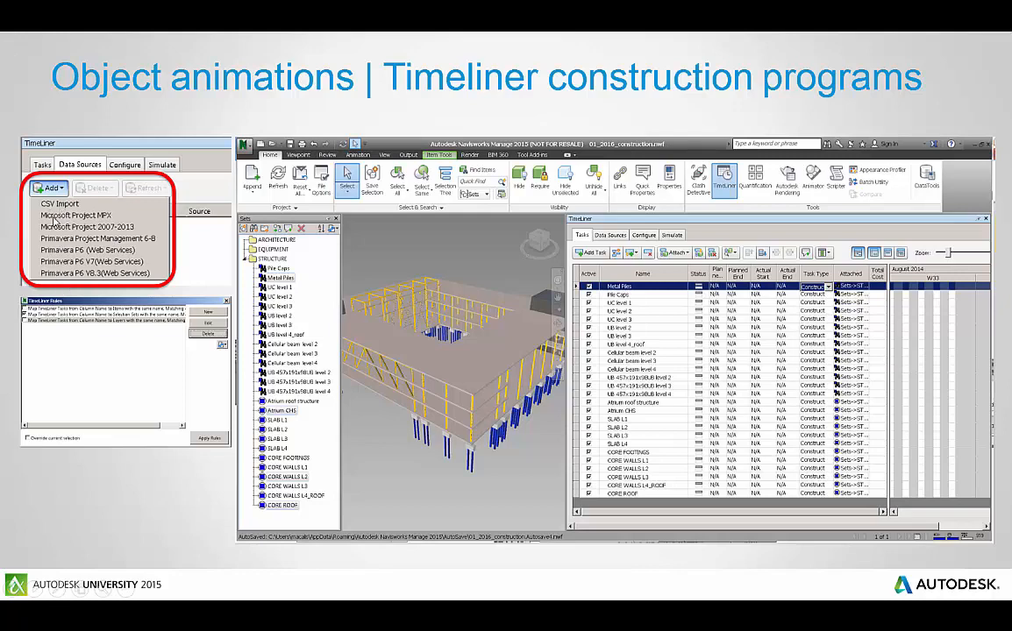
mouse_move(137, 319)
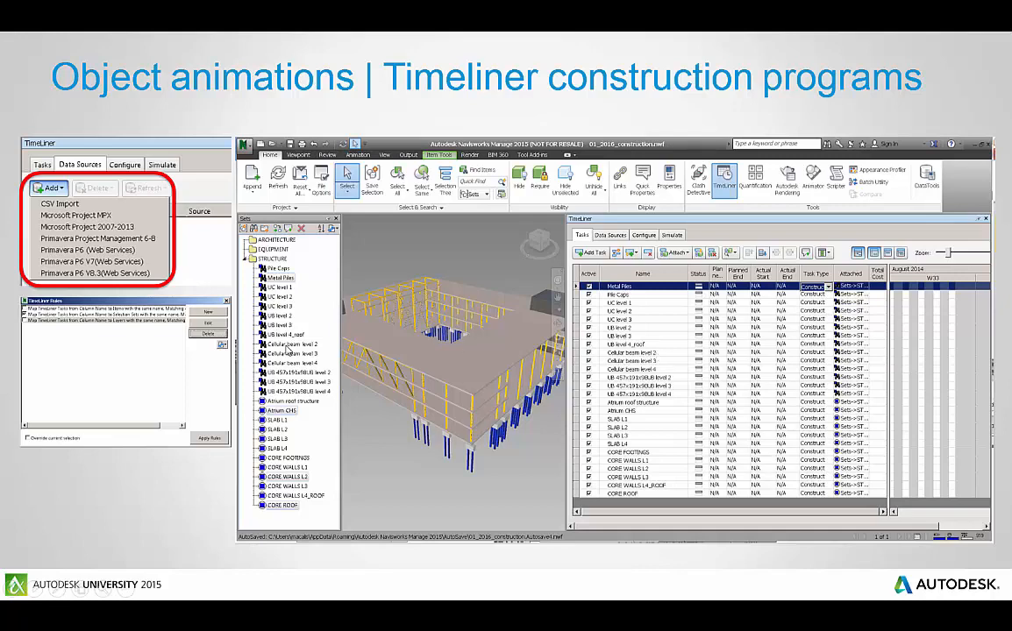
mouse_move(622, 372)
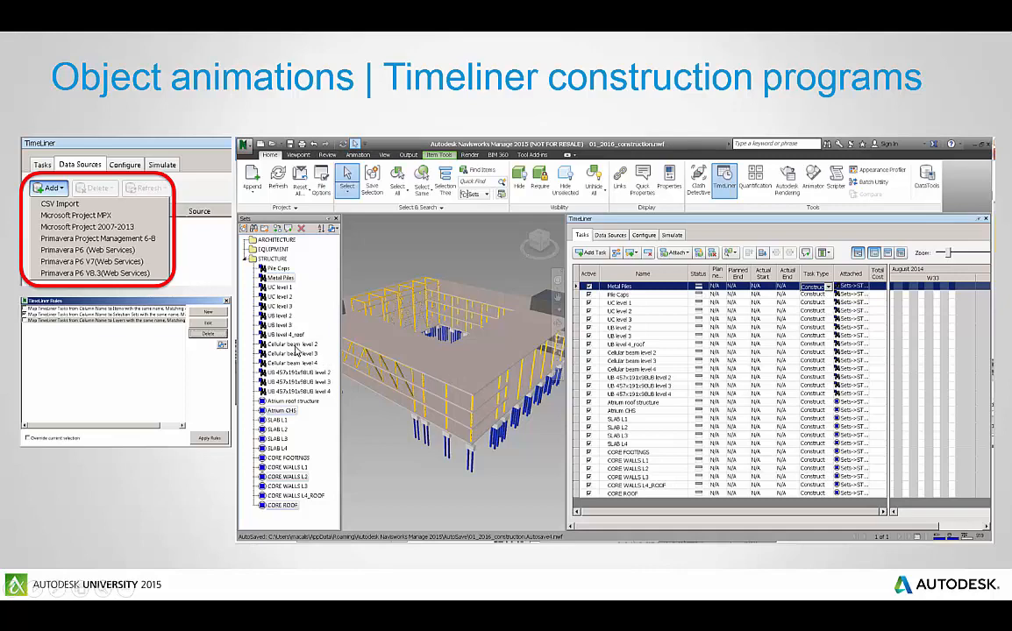
mouse_move(382, 354)
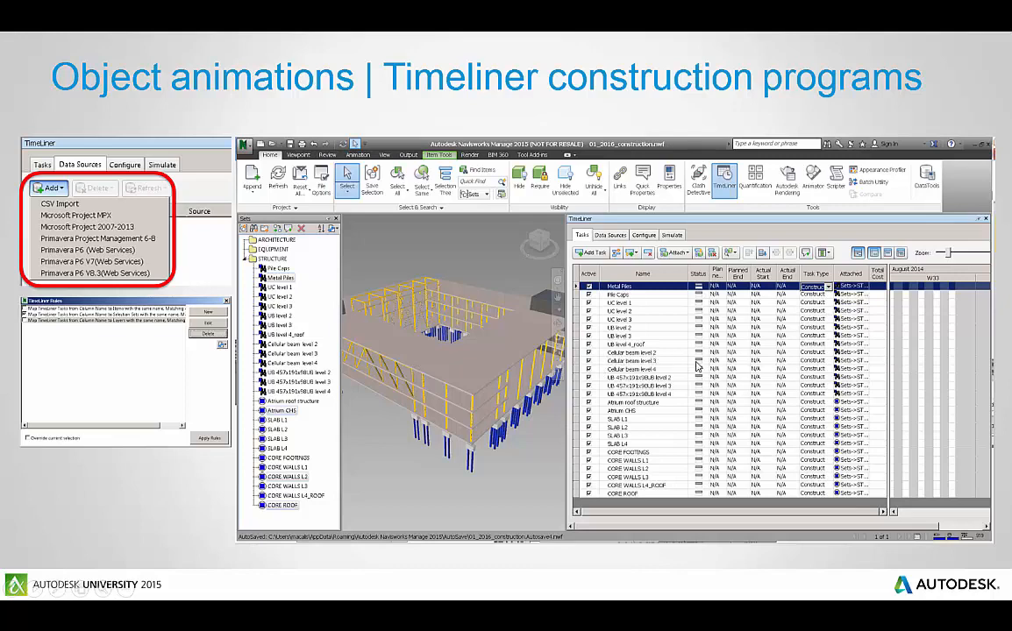
mouse_move(364, 319)
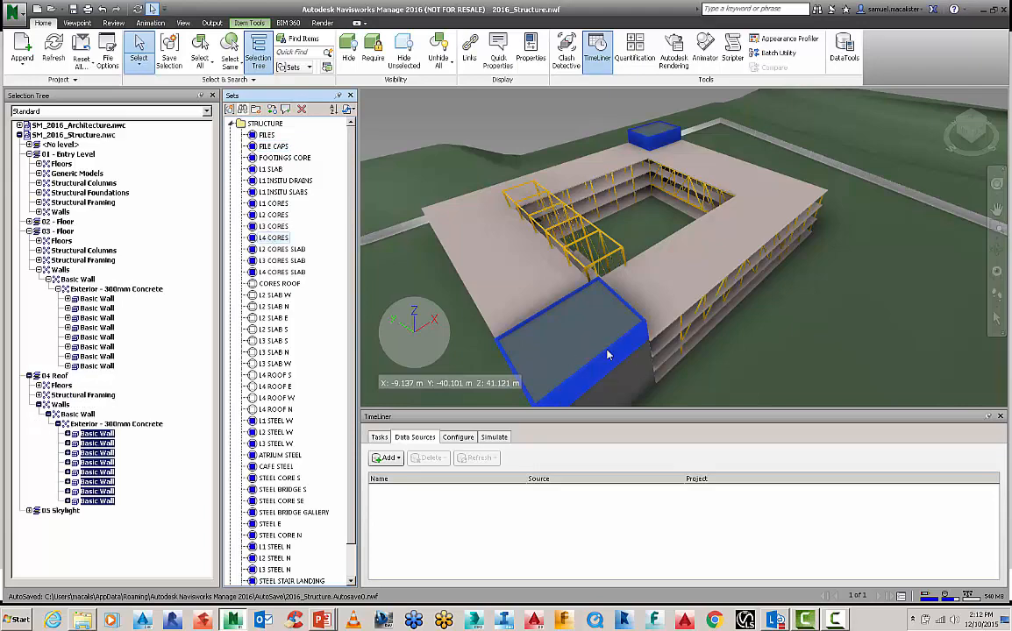
mouse_move(540, 330)
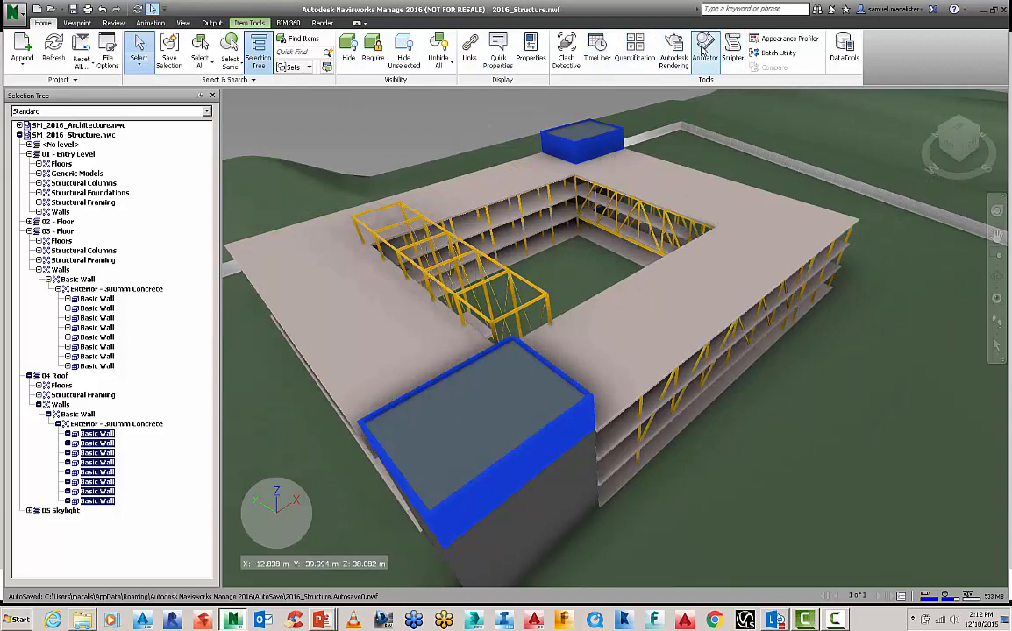
mouse_move(568, 49)
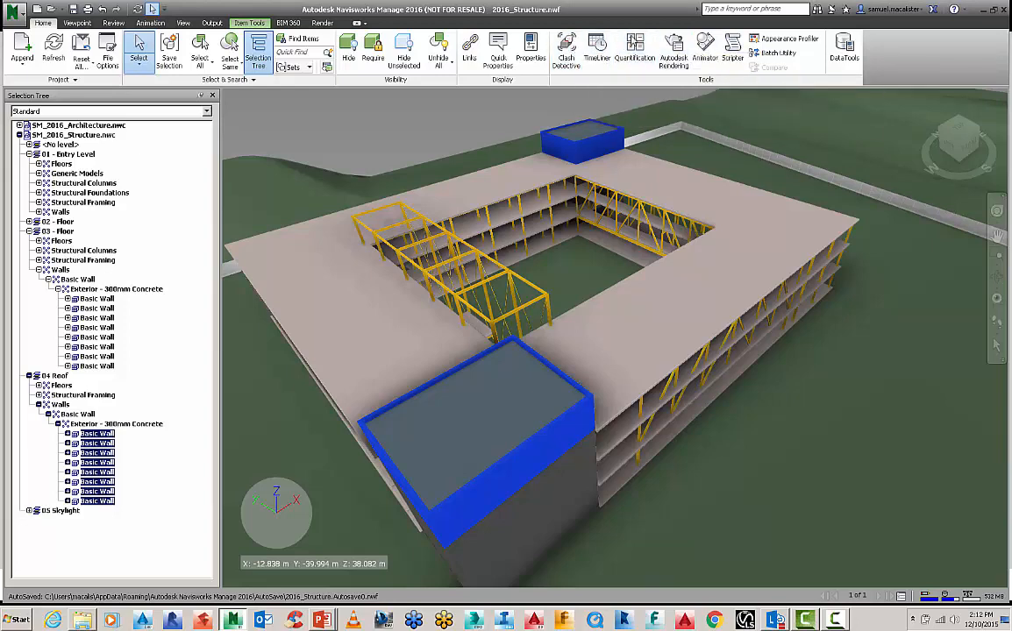
mouse_move(596, 45)
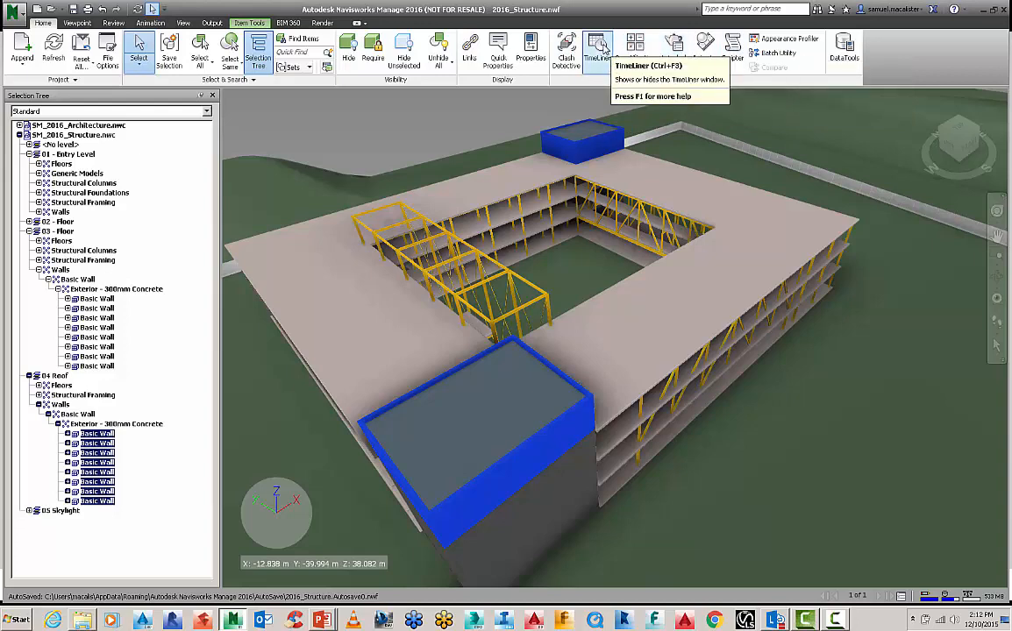
- From TimeLiner's Data Sources, import CONSTRUCTION PROGRAM 01_structure.csv as a CSV schedule source
left_click(596, 46)
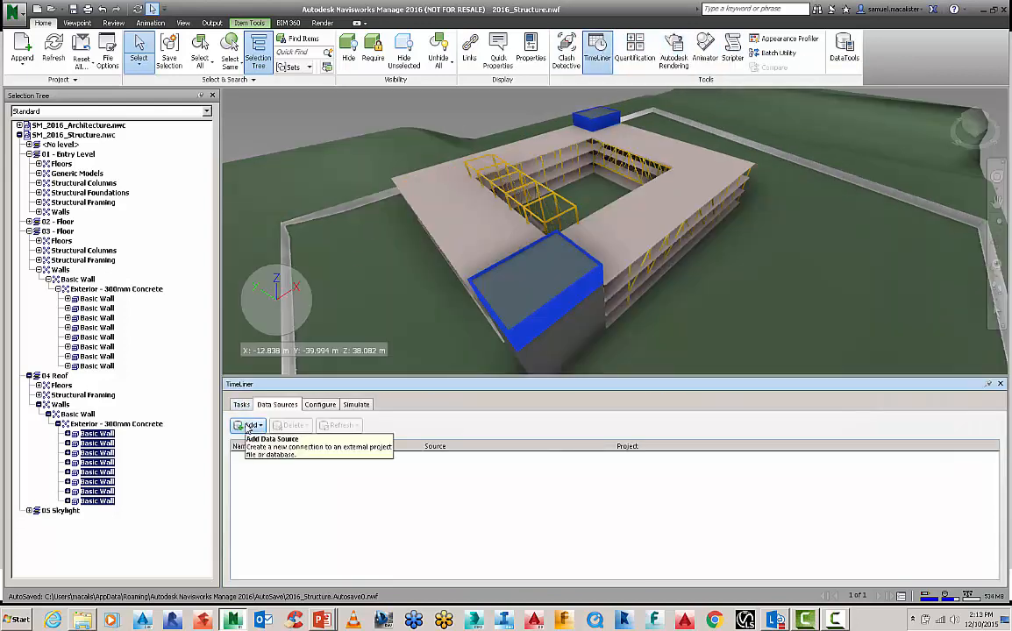
left_click(249, 426)
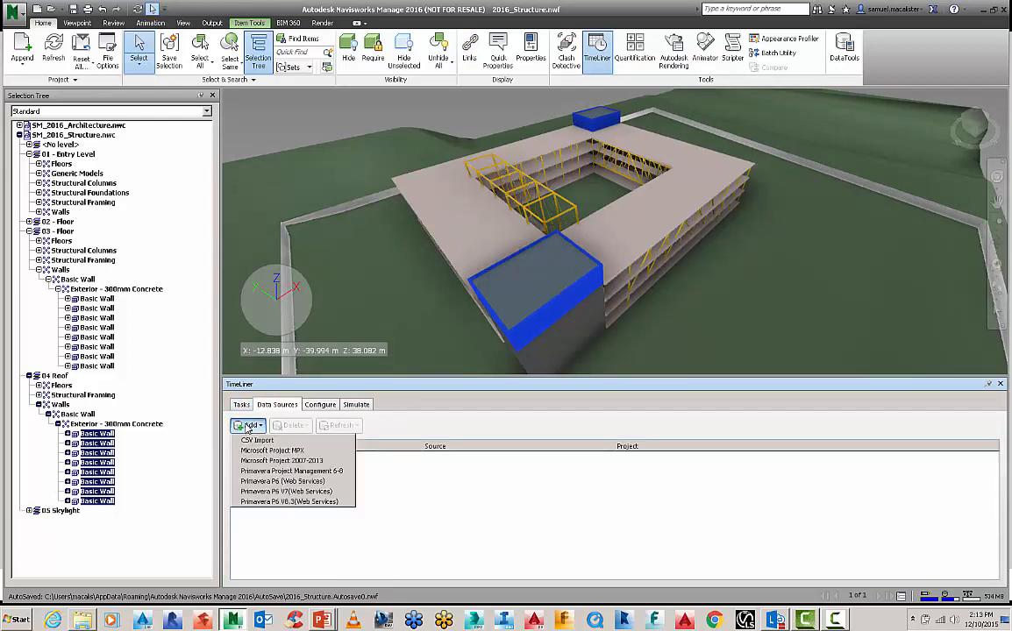
mouse_move(256, 441)
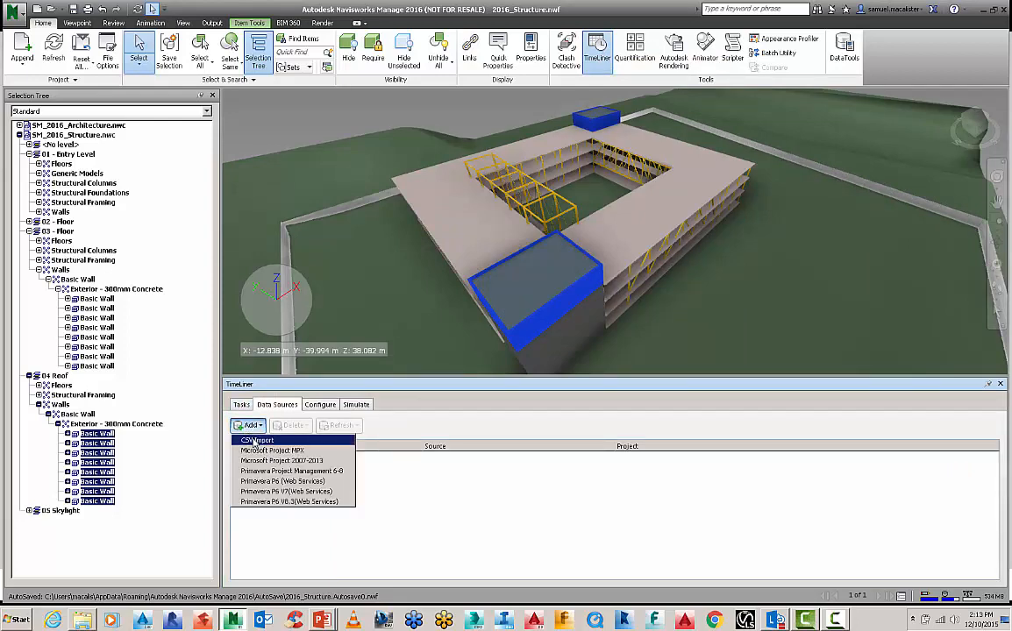
left_click(256, 438)
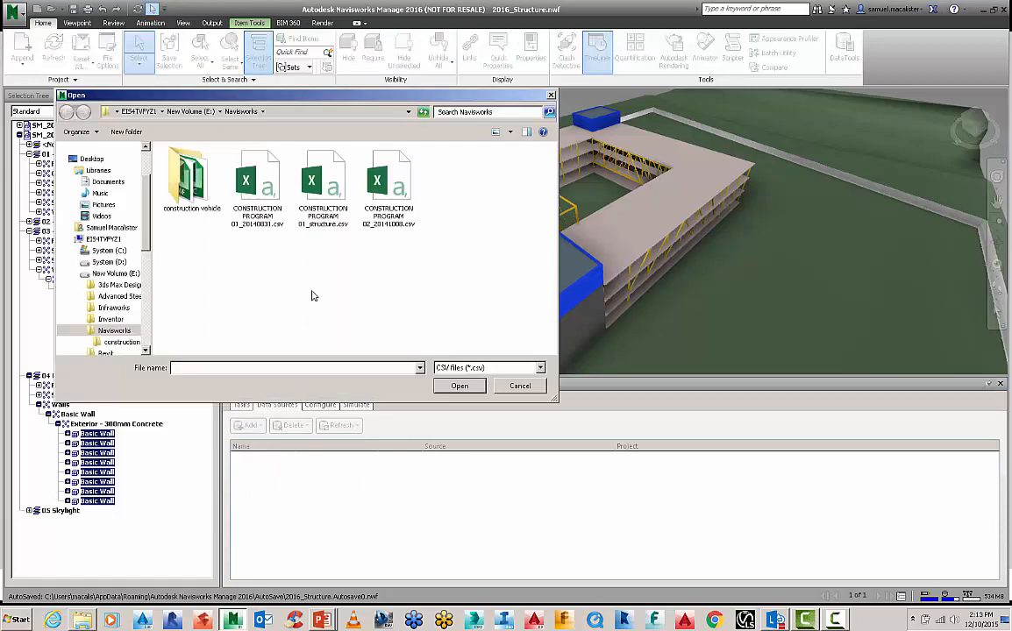
left_click(323, 184)
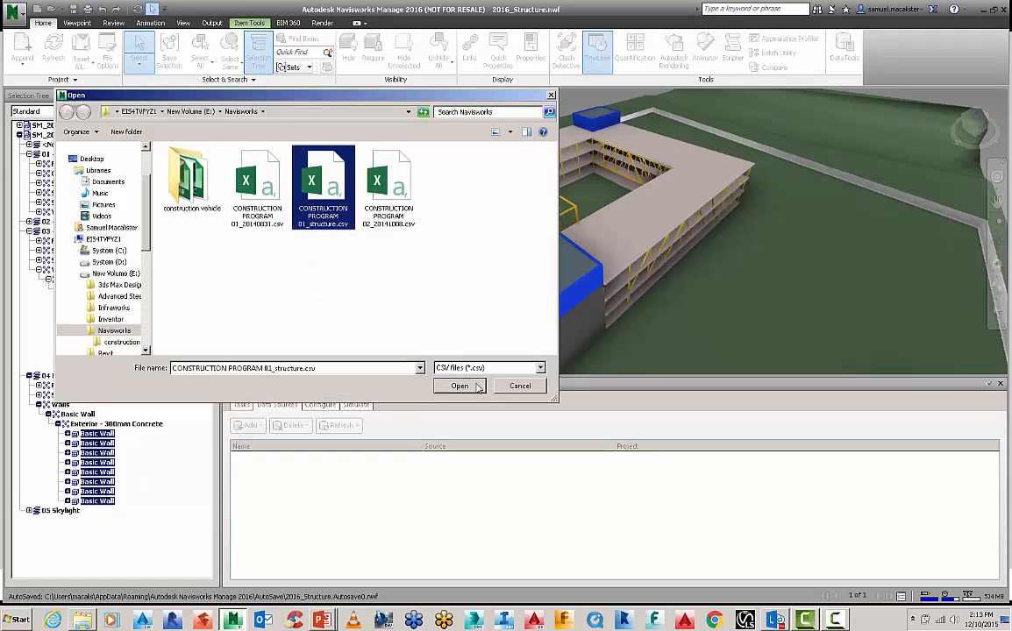
left_click(459, 386)
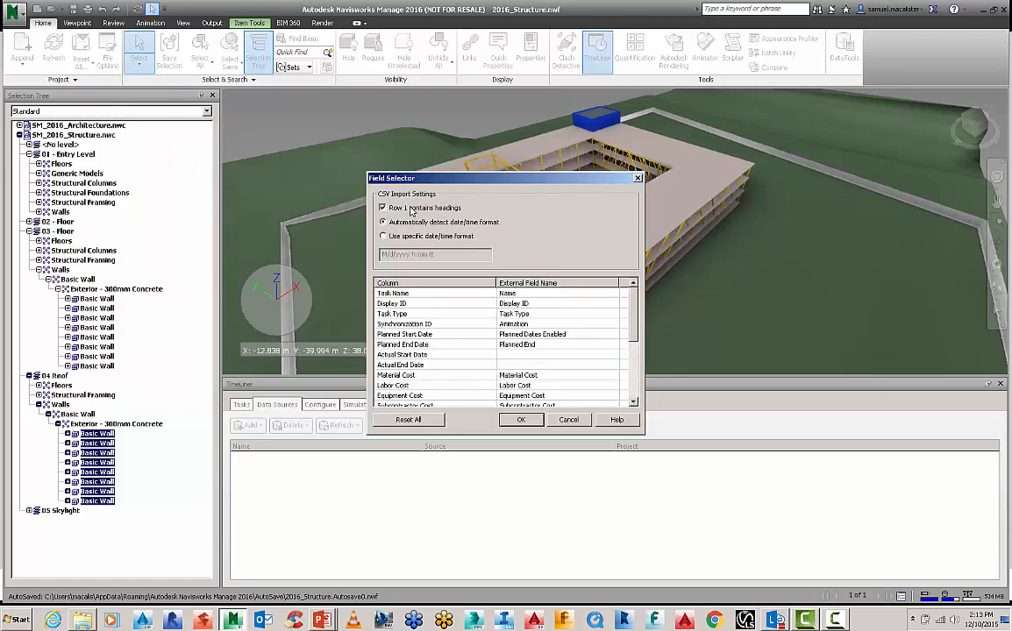
- Accept the default Field Selector column mapping and show the still-empty Tasks list
left_click_drag(505, 178, 477, 137)
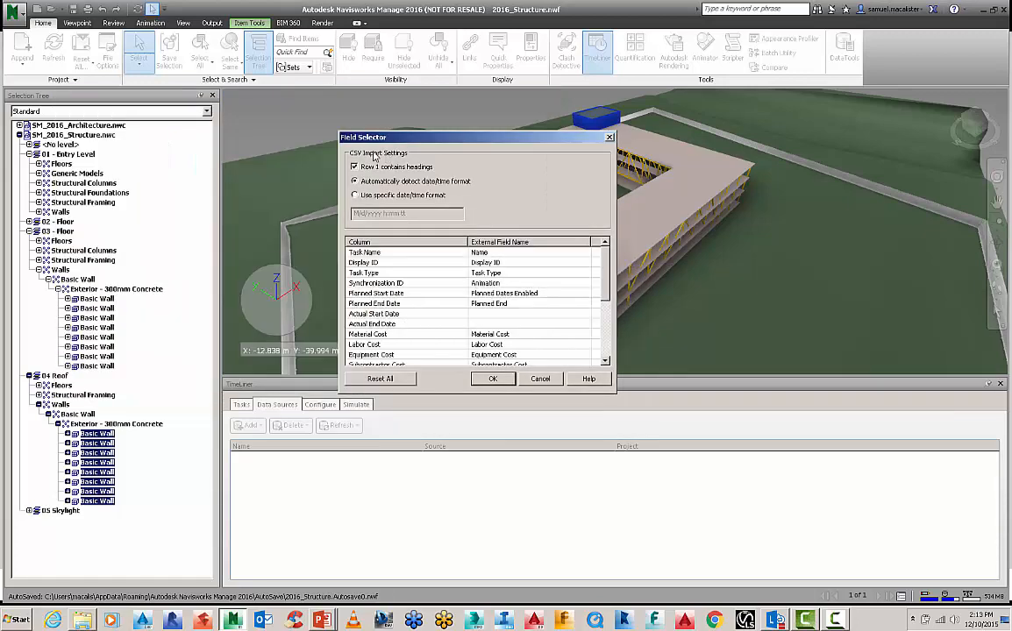
mouse_move(396, 174)
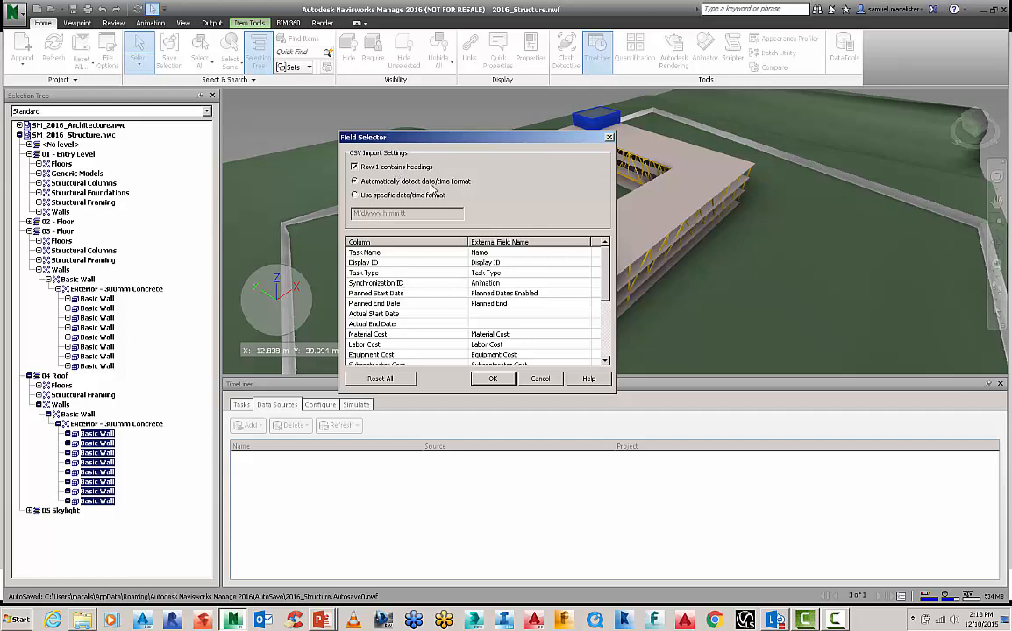
mouse_move(402, 256)
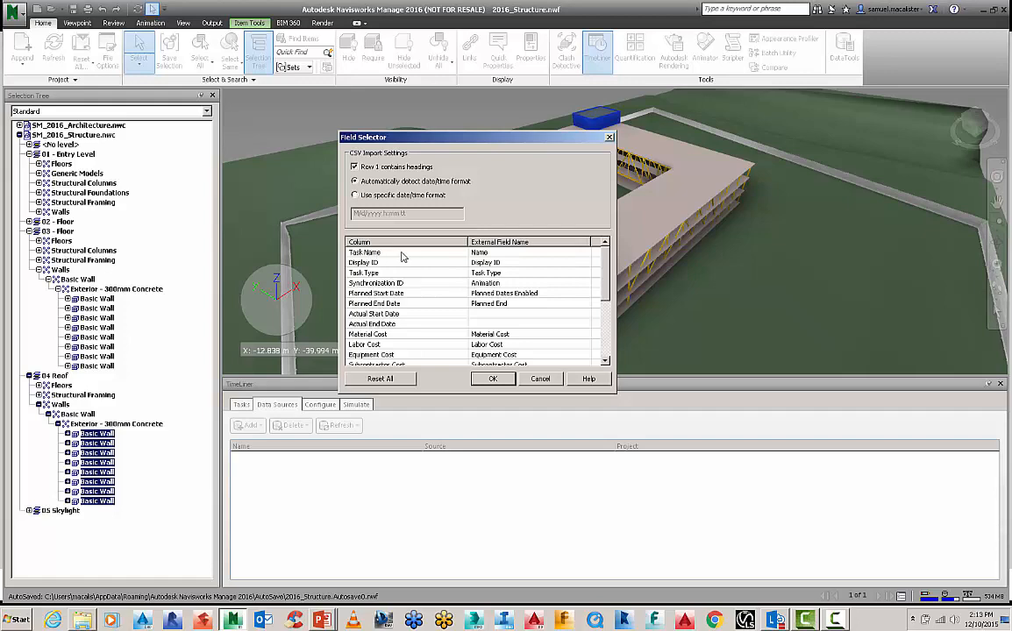
mouse_move(474, 290)
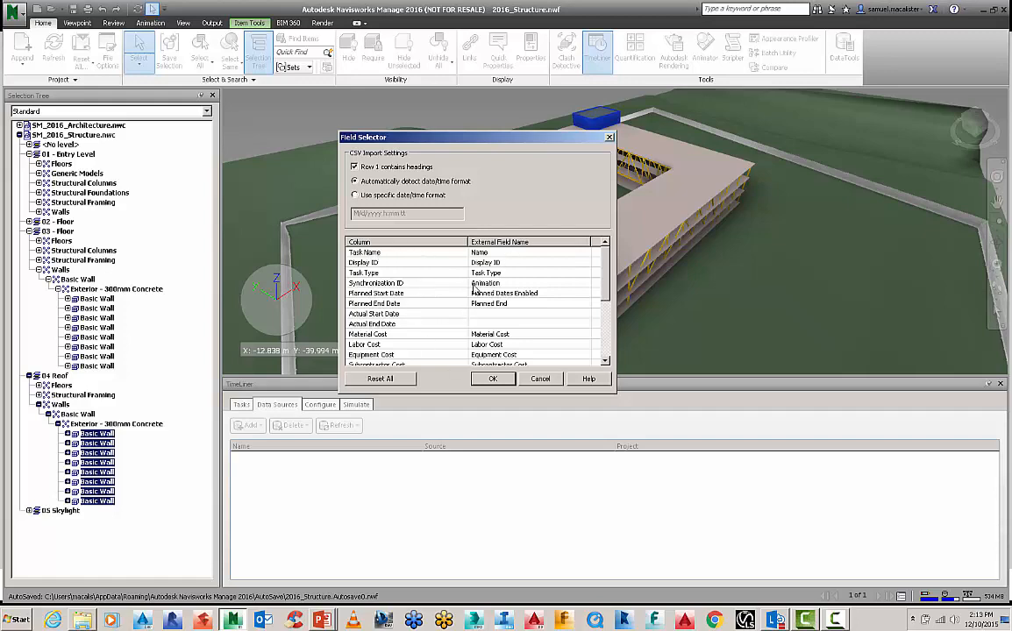
left_click(493, 379)
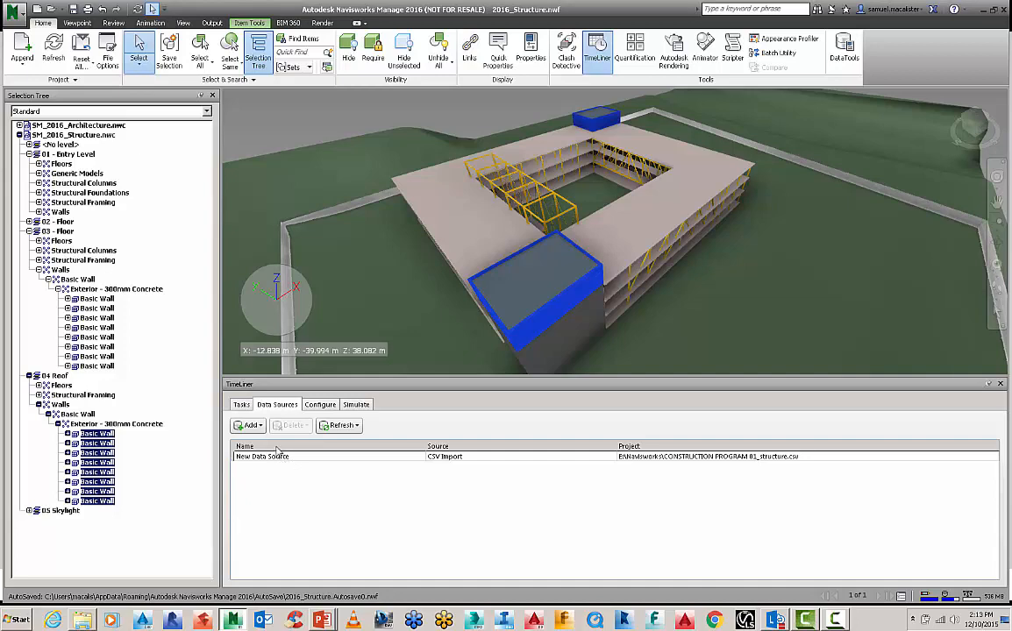
left_click(242, 403)
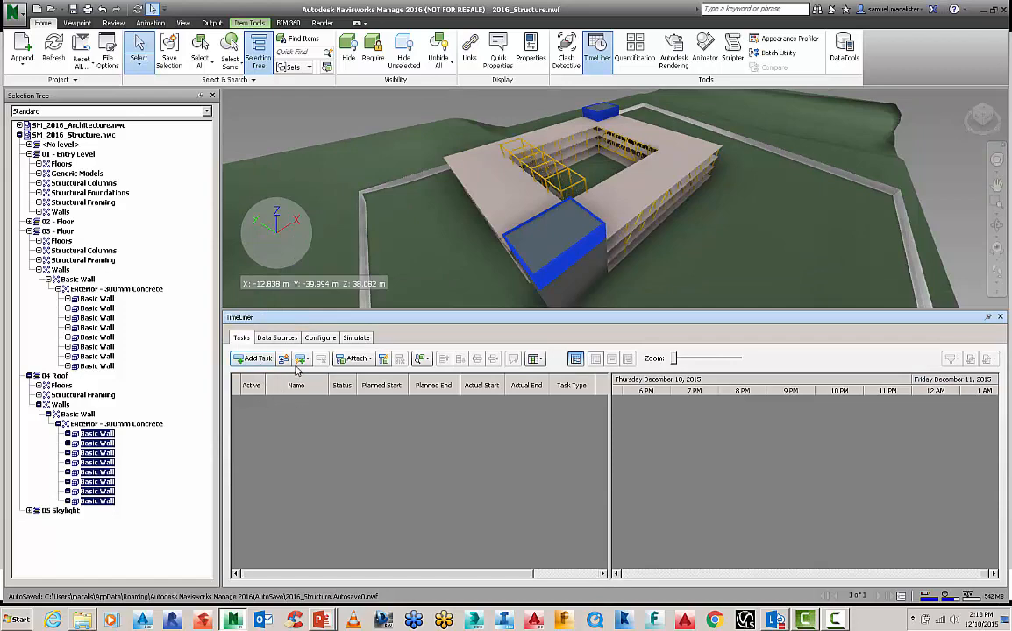
mouse_move(284, 357)
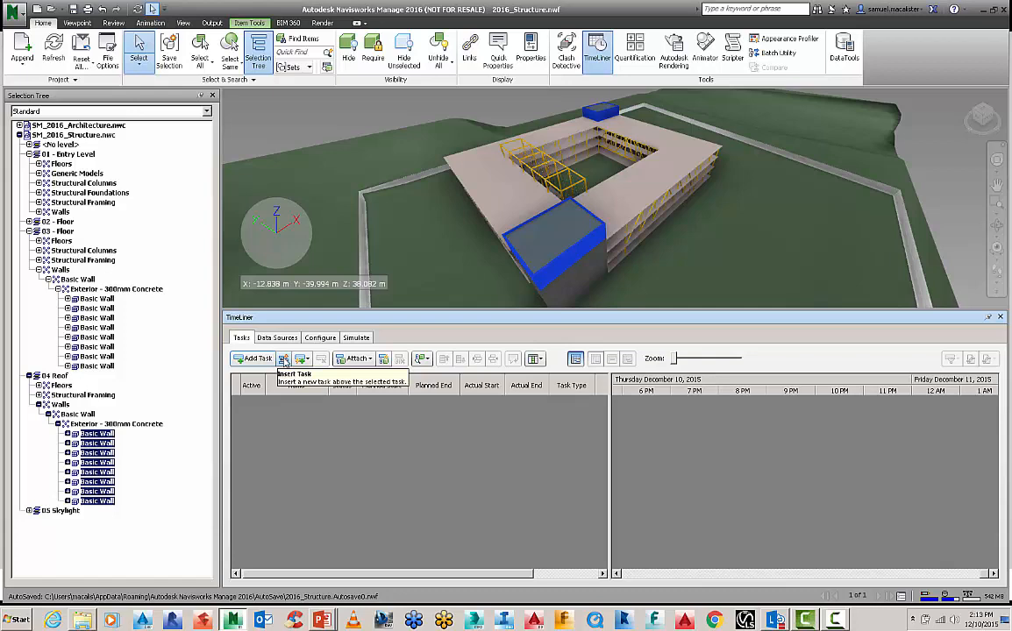
mouse_move(253, 358)
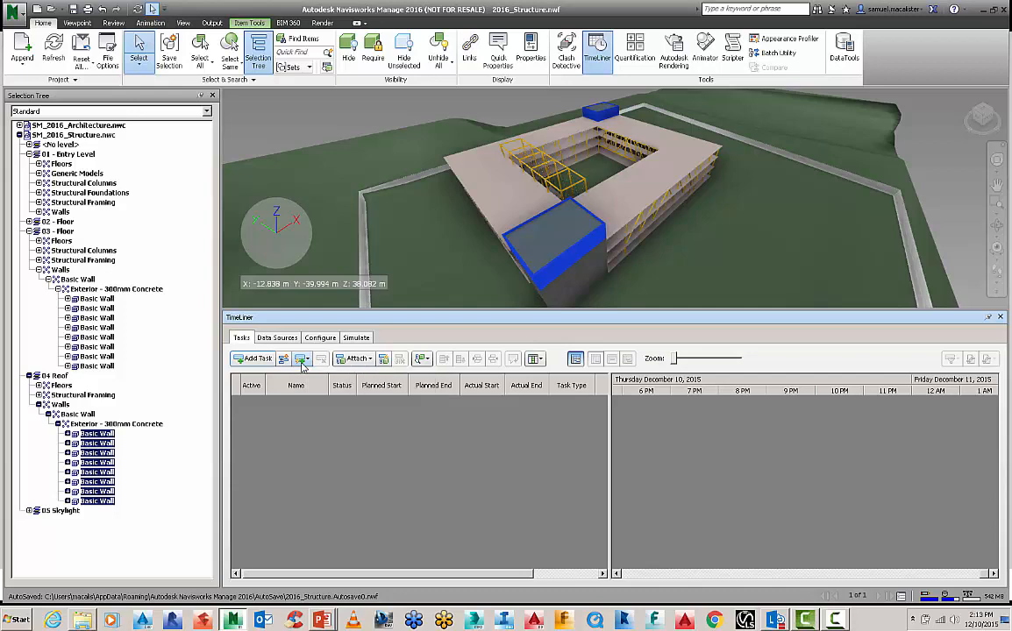
mouse_move(302, 358)
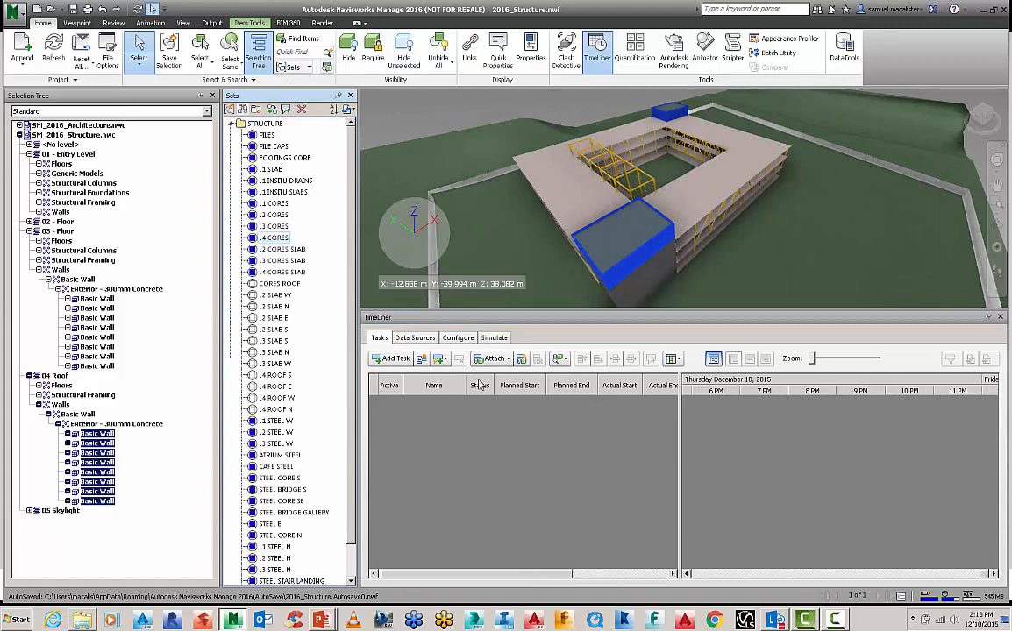
mouse_move(523, 358)
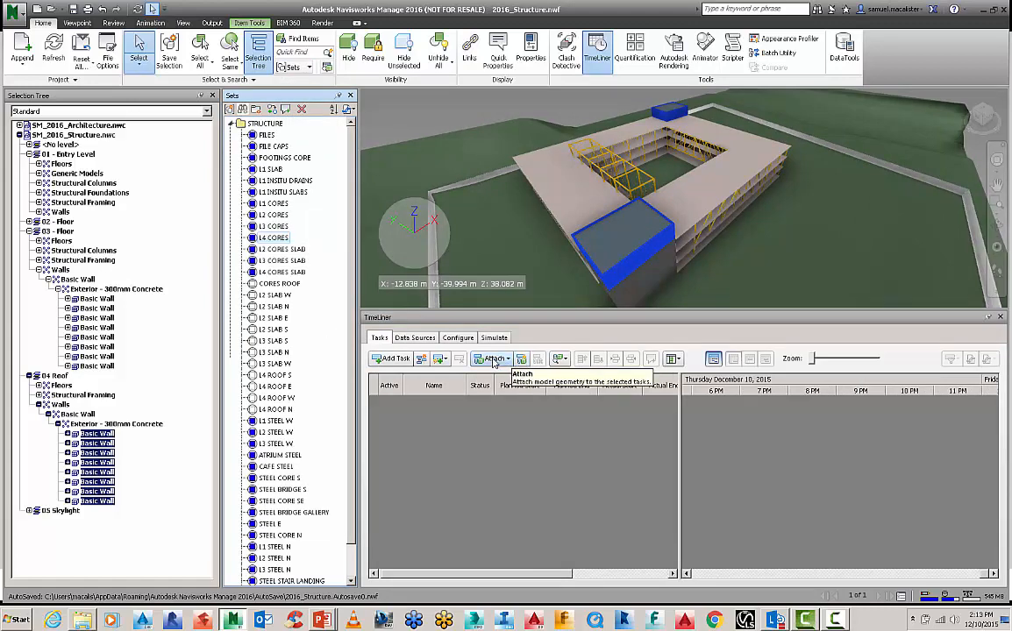
mouse_move(402, 403)
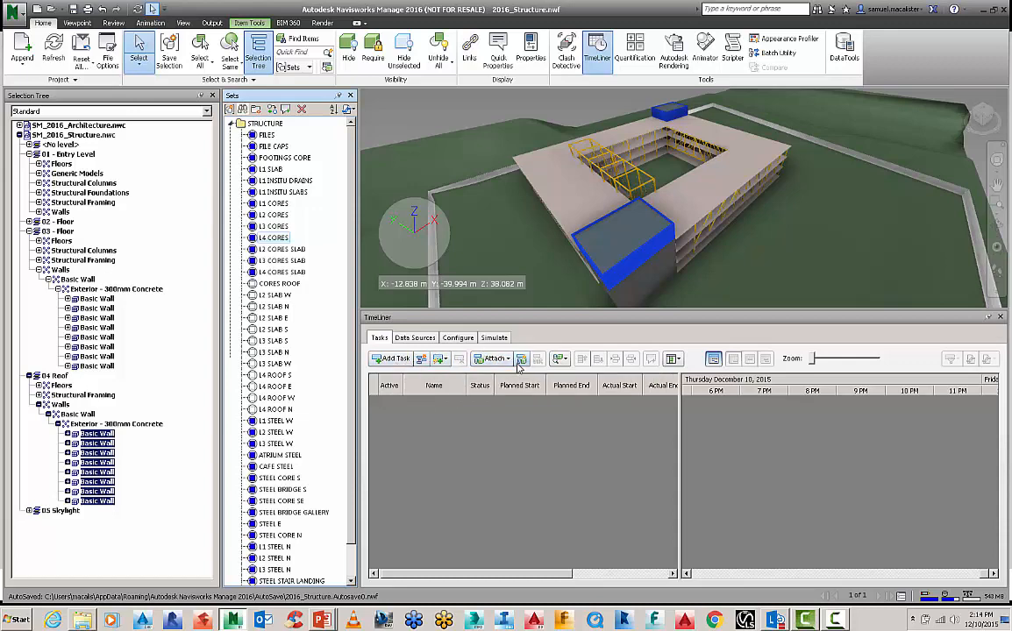
mouse_move(522, 357)
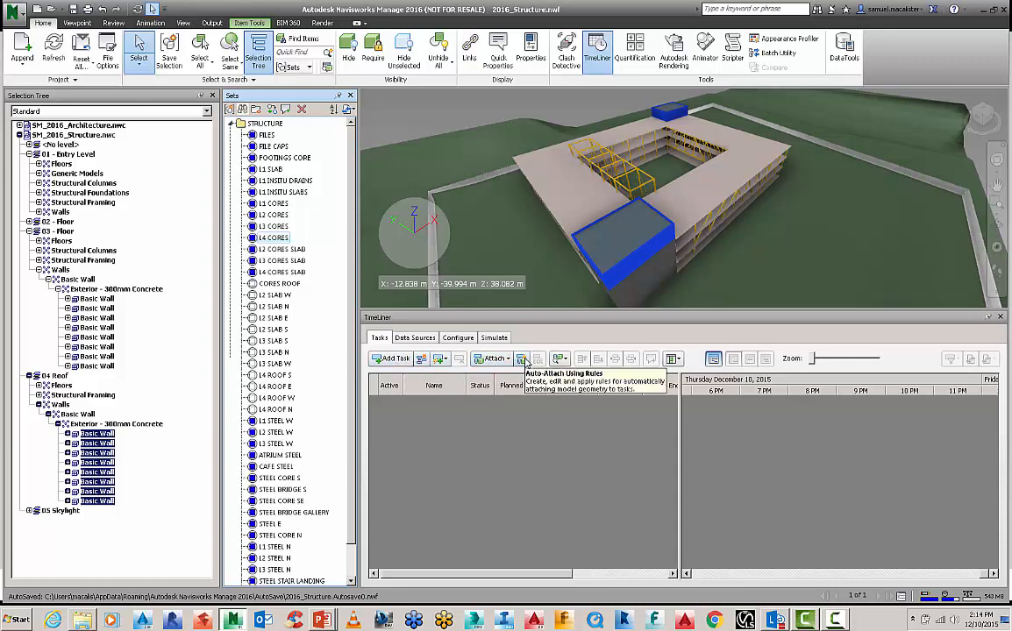
- Bring up the TimeLiner Rules for auto-attaching tasks to matching selection sets
left_click(523, 358)
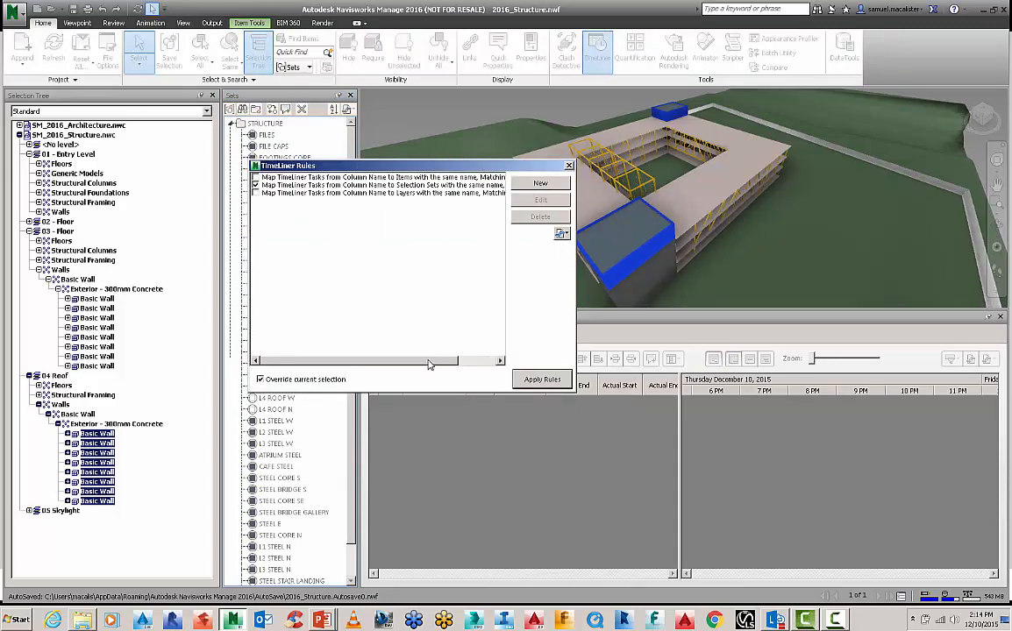
mouse_move(421, 412)
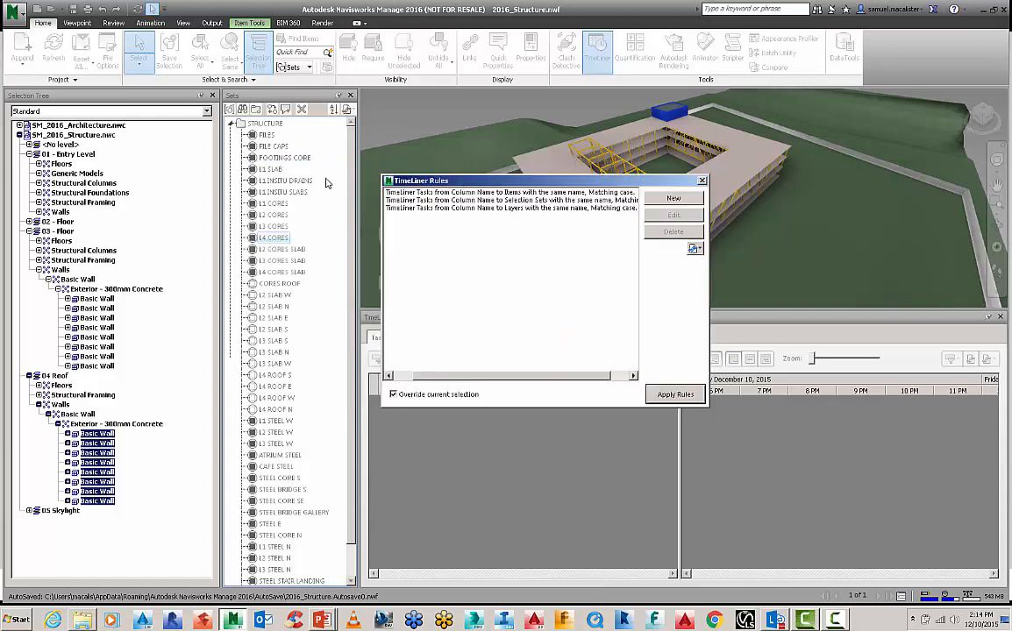
mouse_move(550, 217)
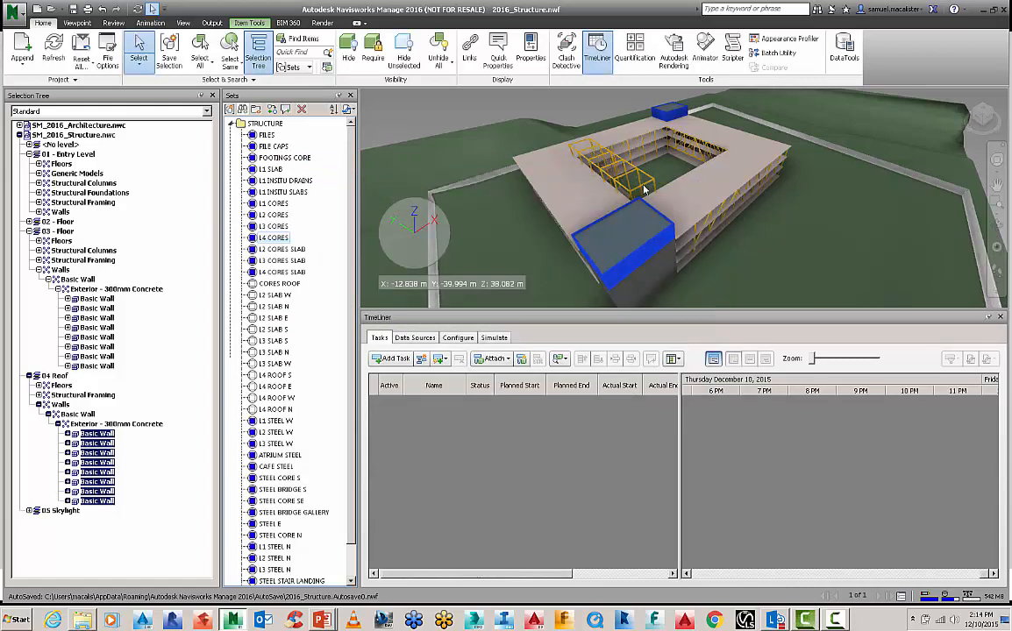
mouse_move(440, 358)
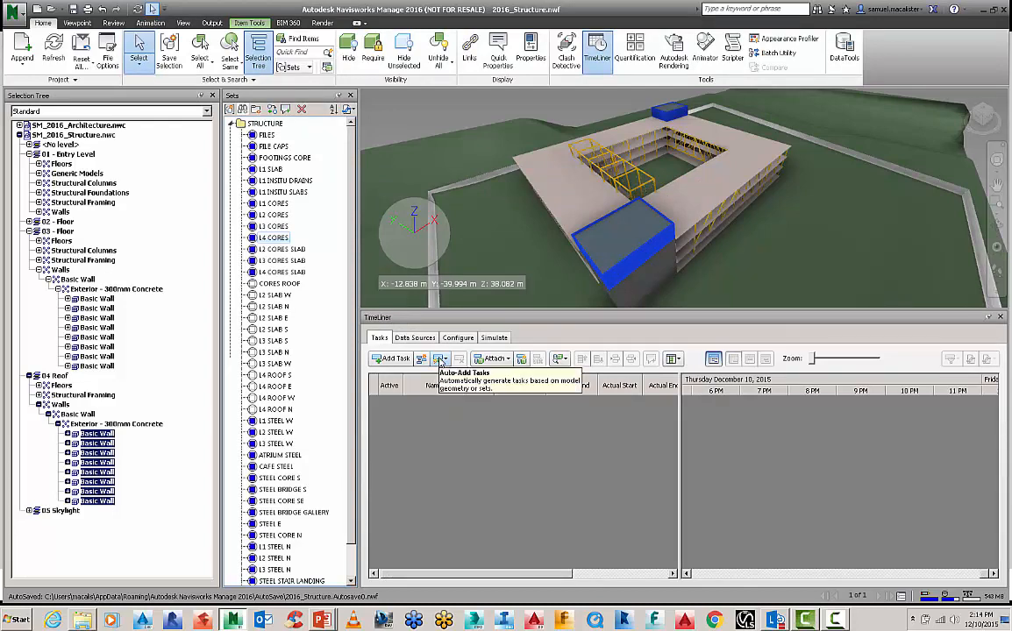
- Auto-add a task for every topmost layer, generating one task per building level with Gantt bars
left_click(440, 358)
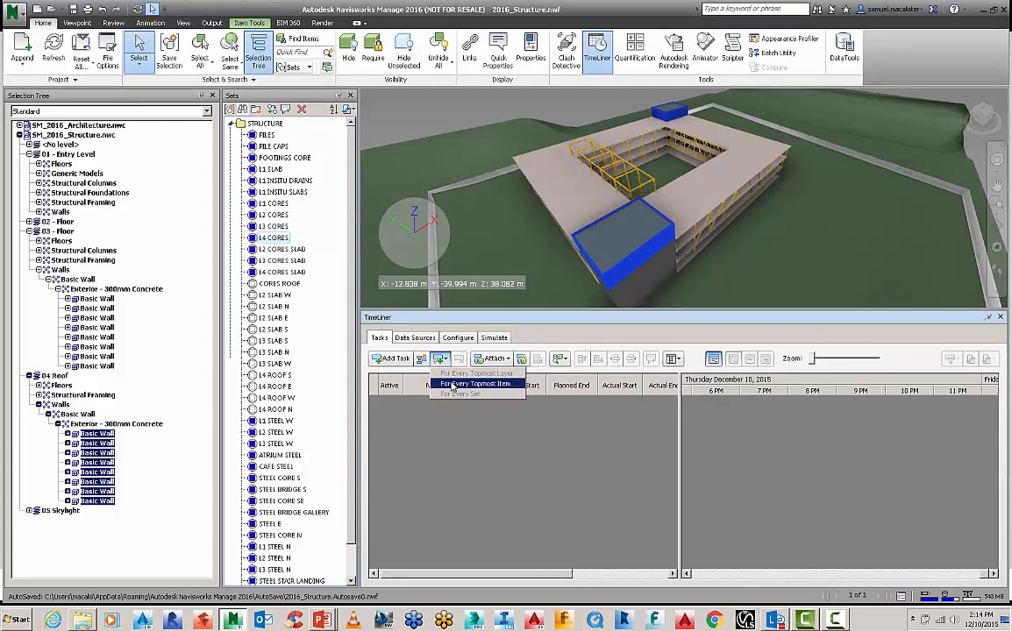
left_click(477, 382)
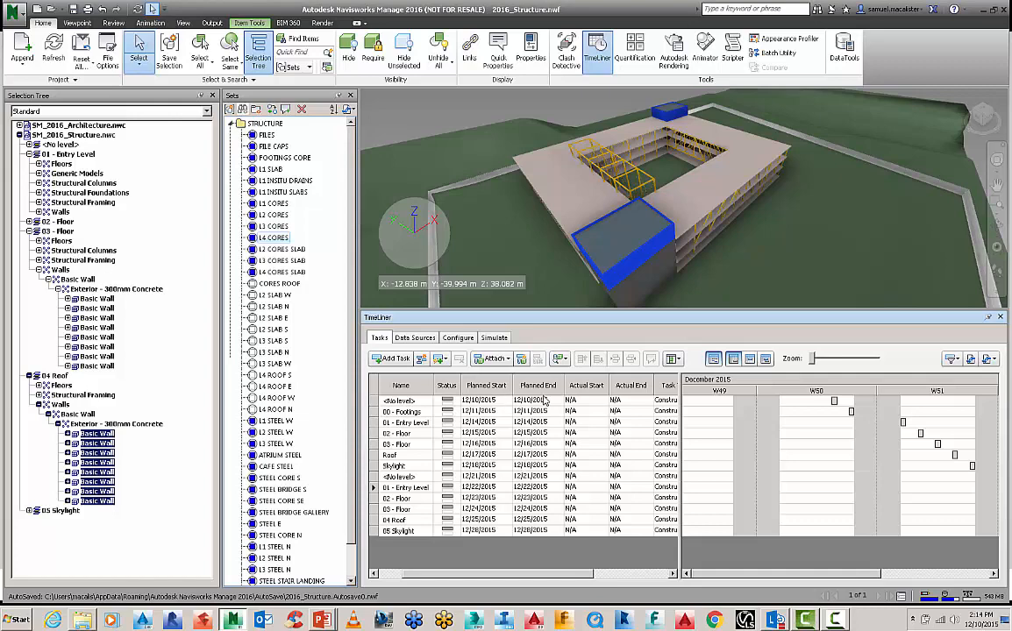
mouse_move(514, 412)
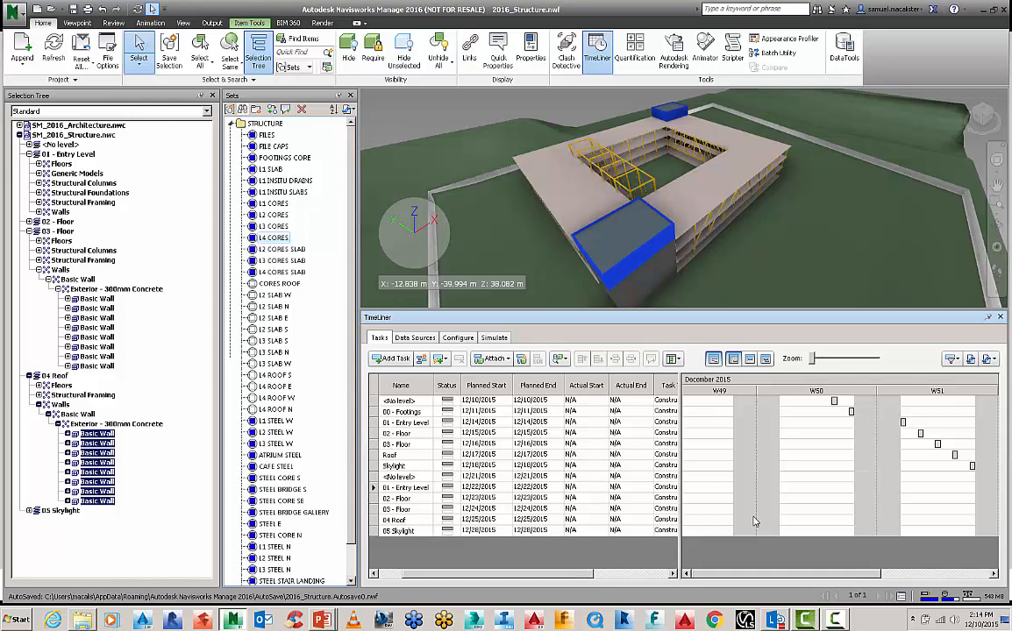
left_click_drag(842, 358, 856, 358)
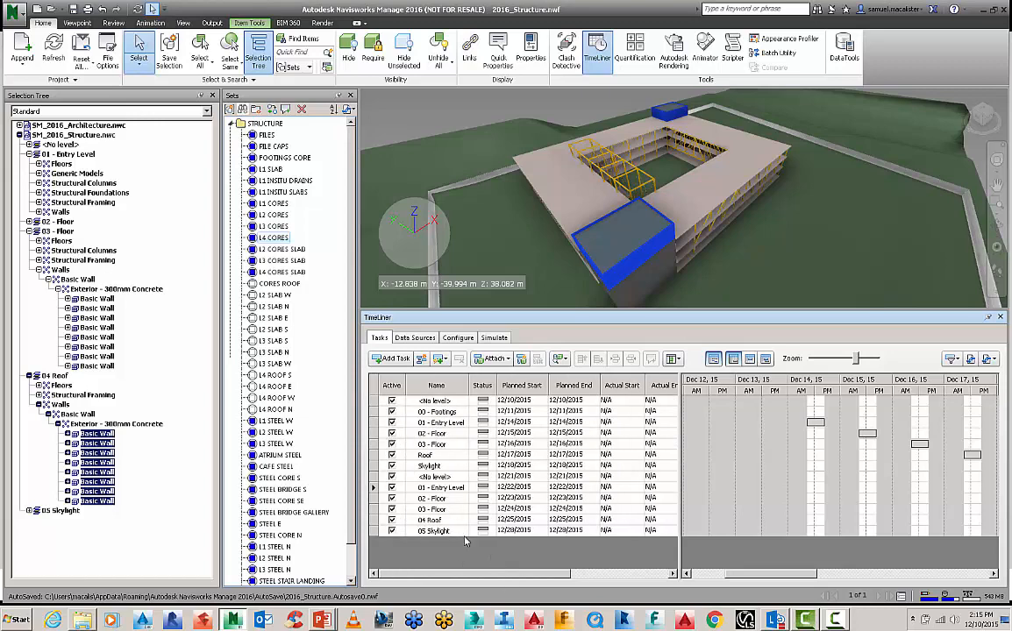
mouse_move(389, 358)
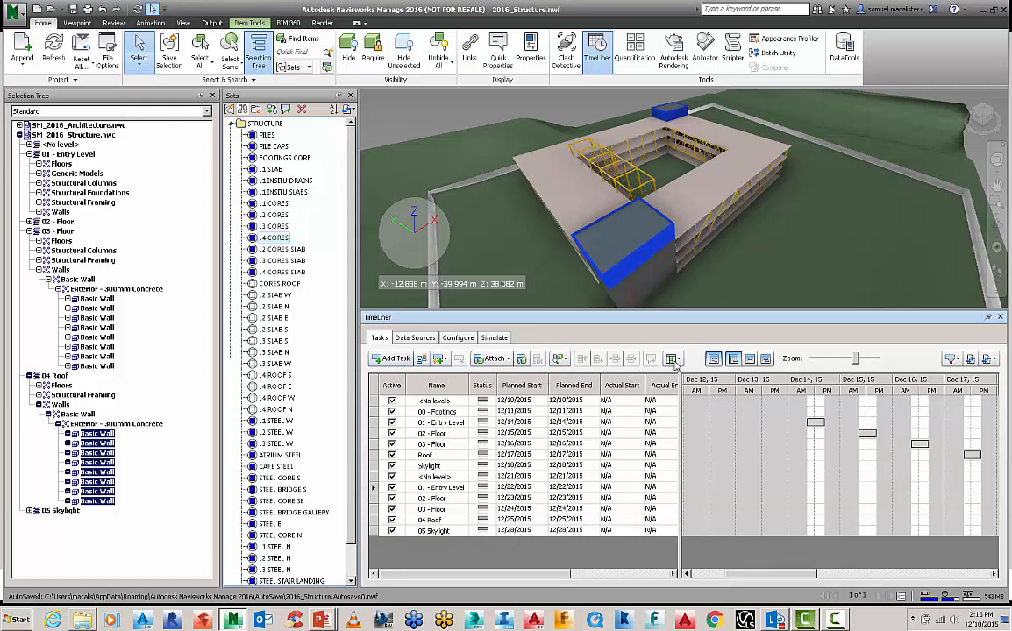
left_click(673, 358)
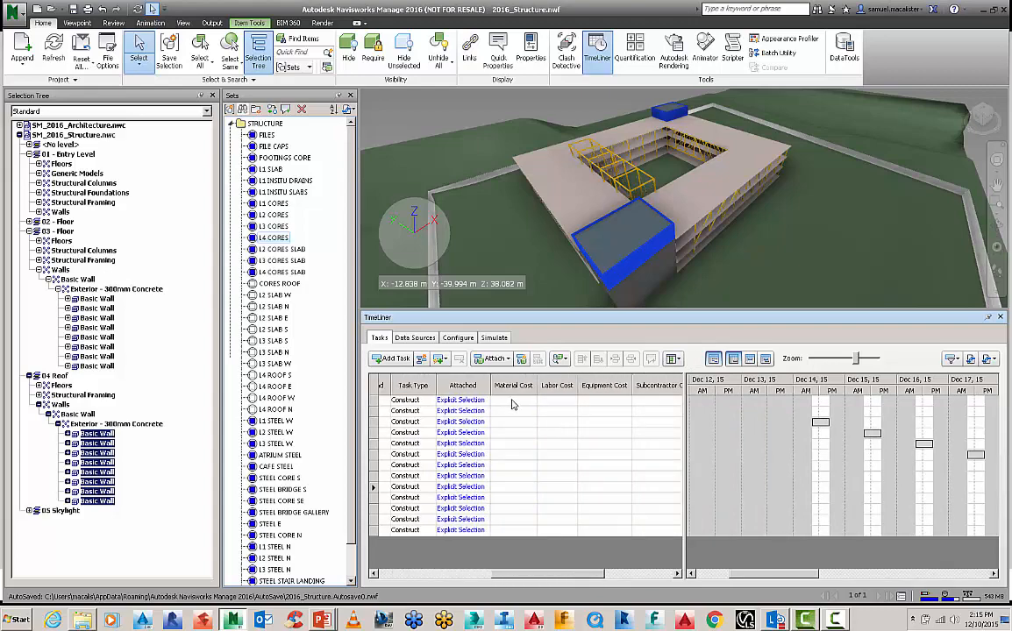
mouse_move(621, 543)
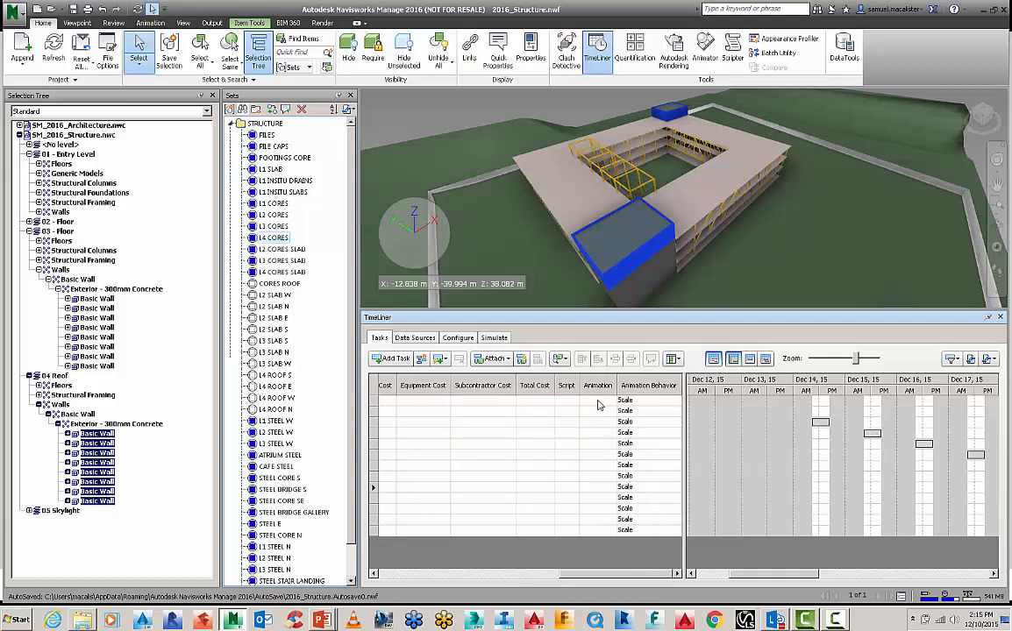
mouse_move(586, 438)
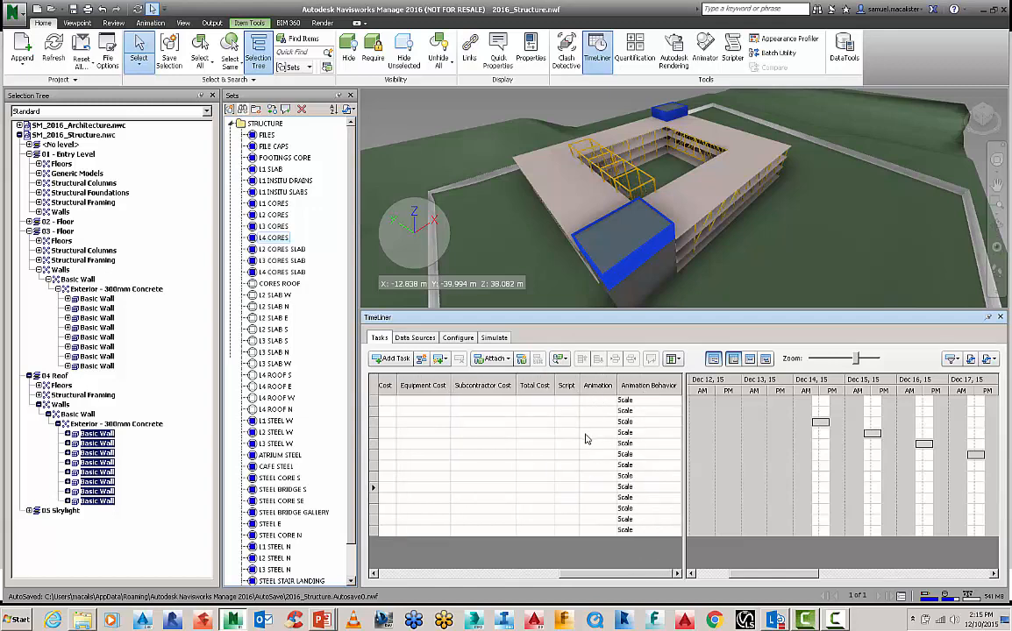
mouse_move(681, 405)
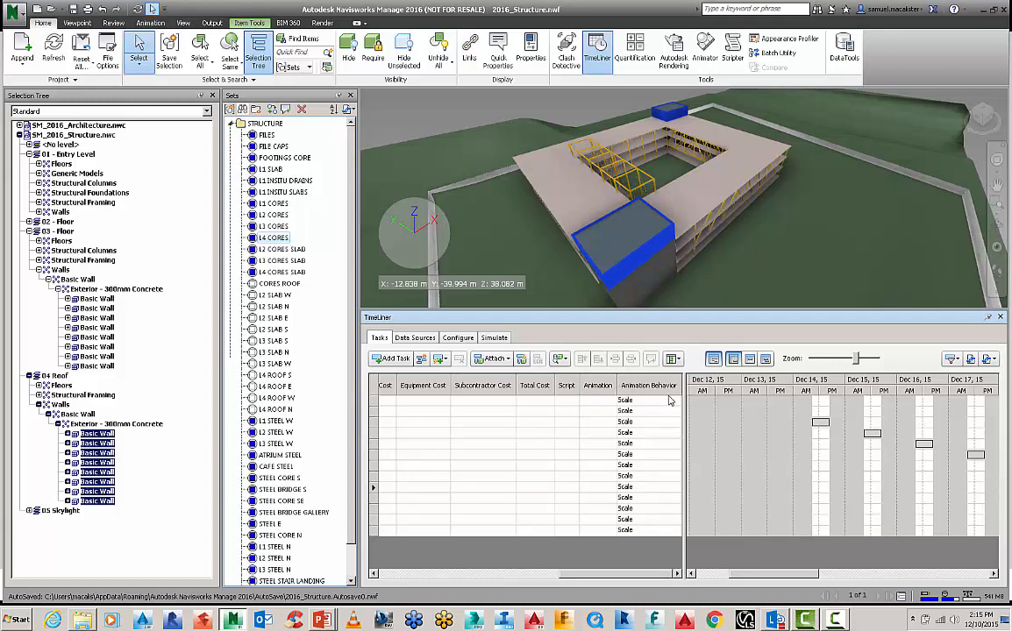
left_click(670, 400)
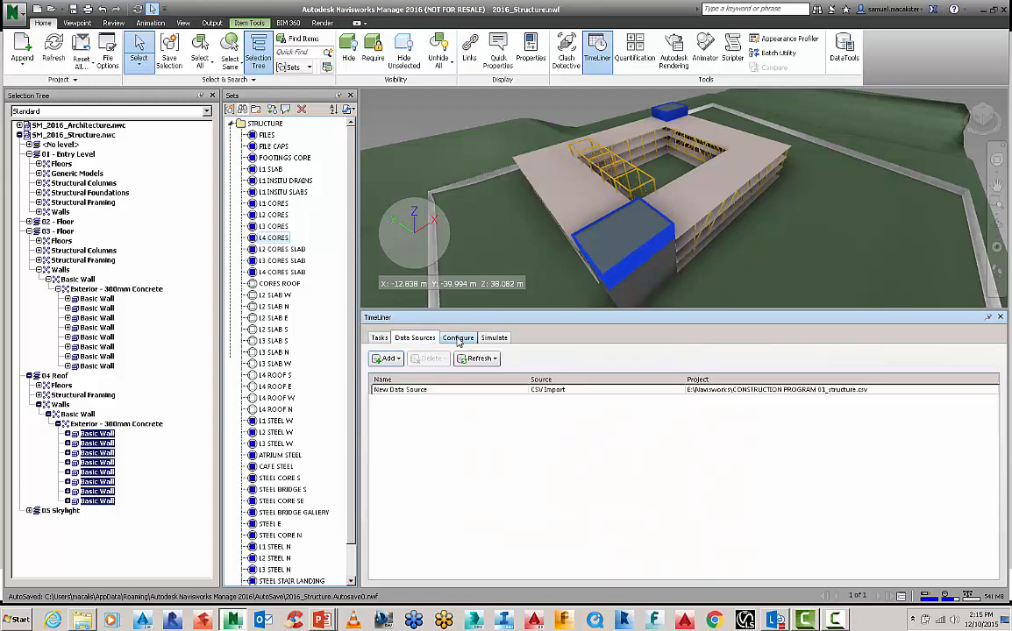
- Show the Configure list of Construct, Demolish and Temporary task types with their appearances
left_click(457, 337)
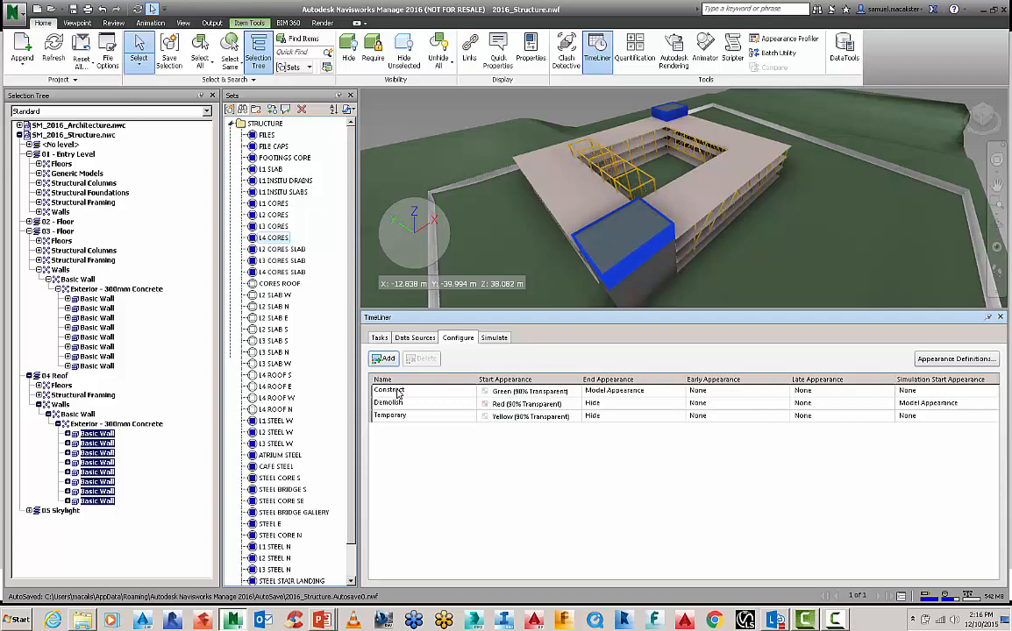
mouse_move(404, 426)
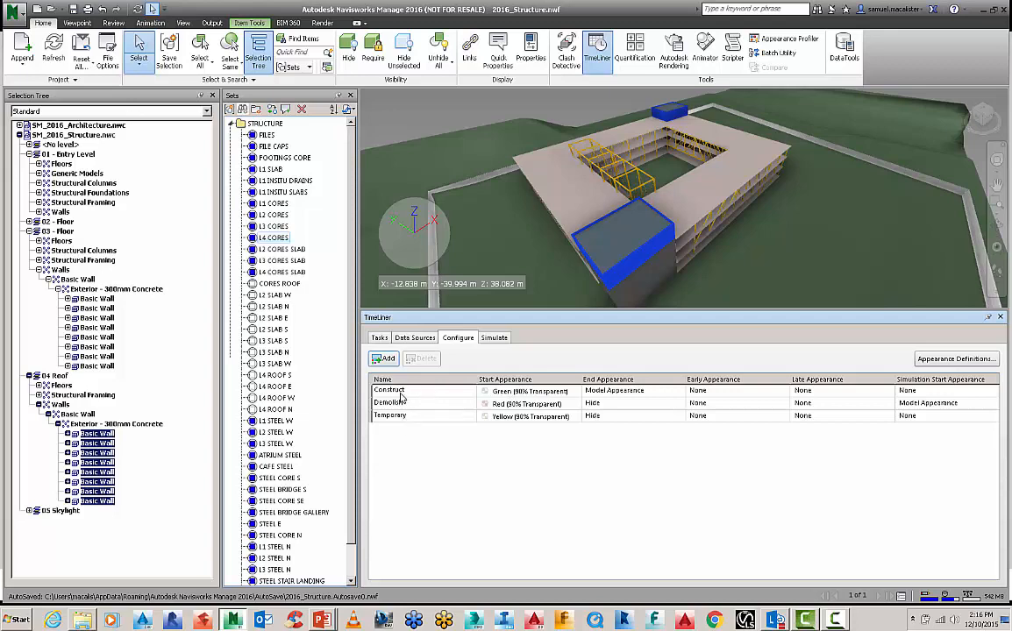
mouse_move(517, 399)
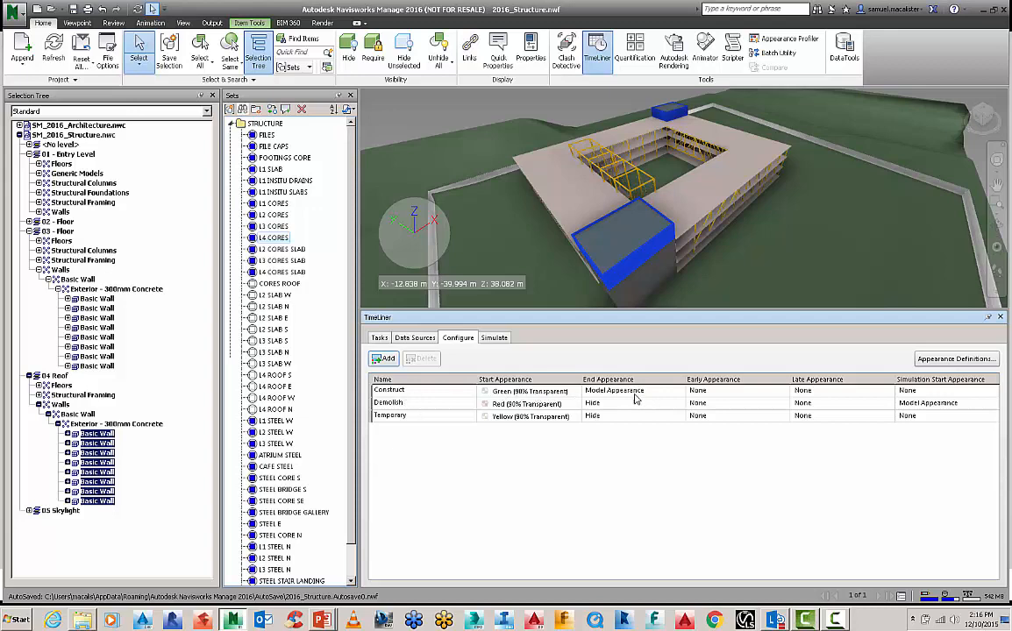
mouse_move(605, 386)
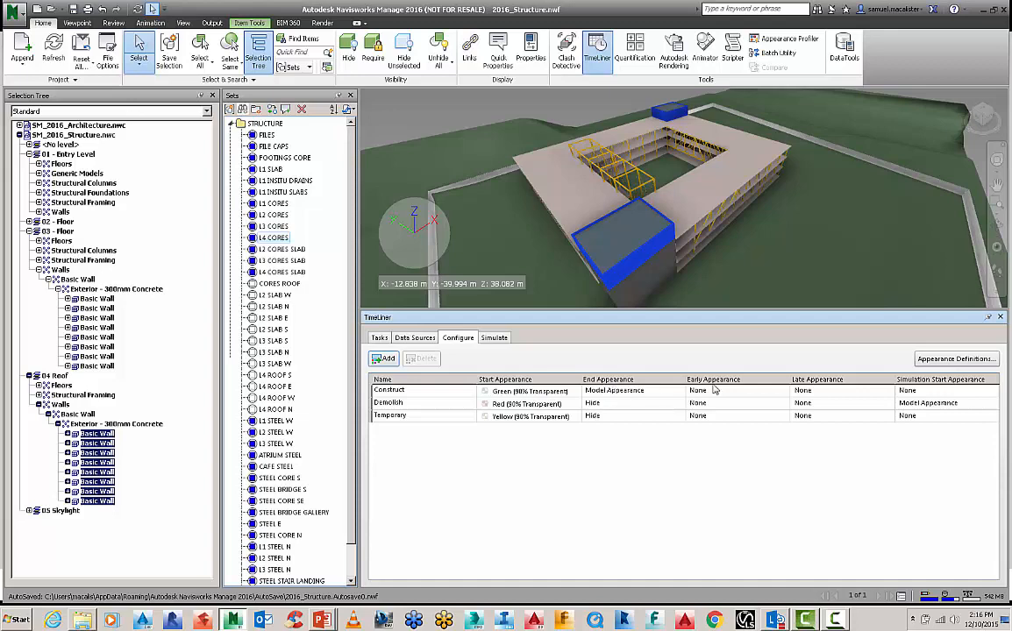
mouse_move(716, 390)
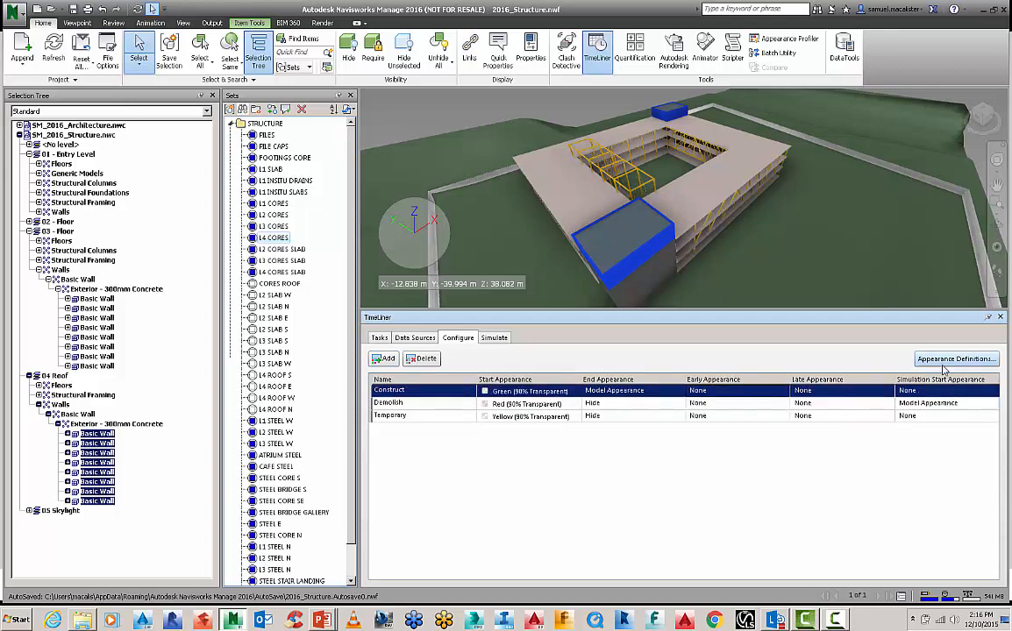
- In Appearance Definitions, choose a new Default Simulation Start Appearance for model objects
left_click(954, 358)
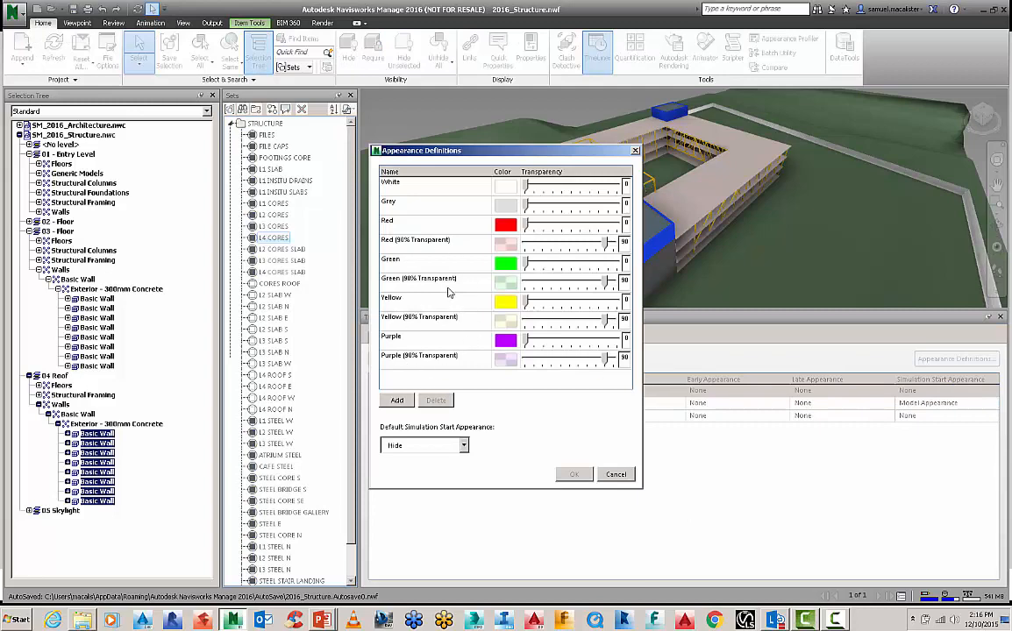
left_click(464, 445)
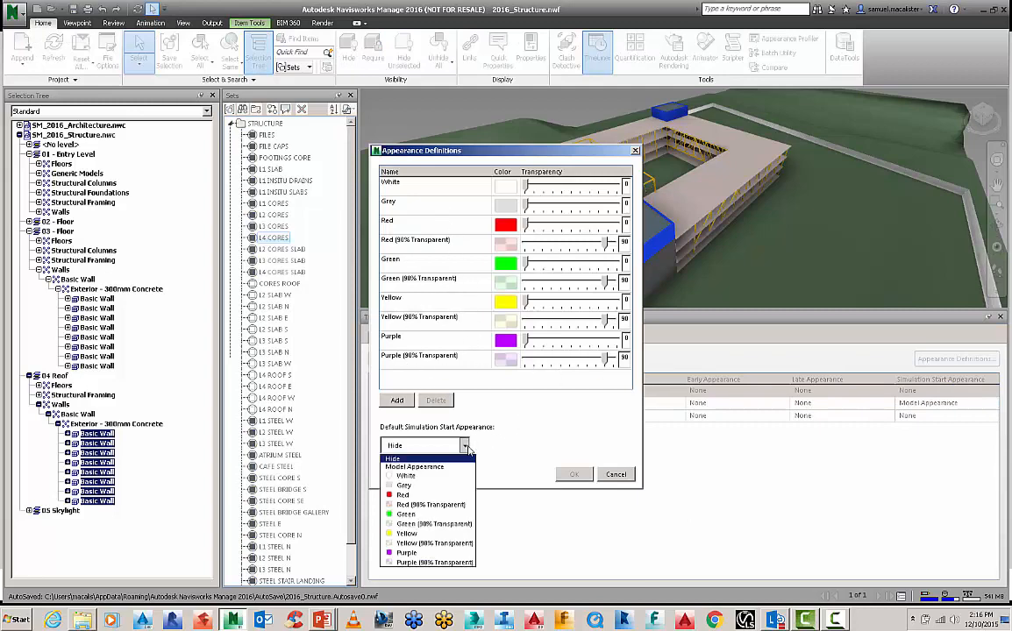
left_click(393, 456)
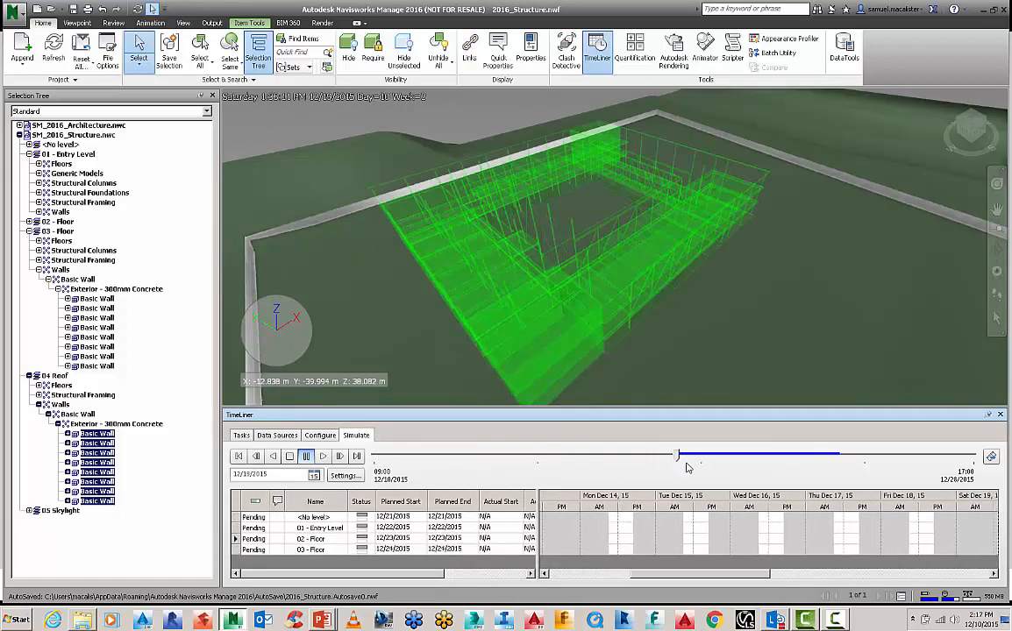
- Scrub the Simulate time slider forward to the upper floors and roof, then back to the empty site
left_click_drag(677, 456, 735, 456)
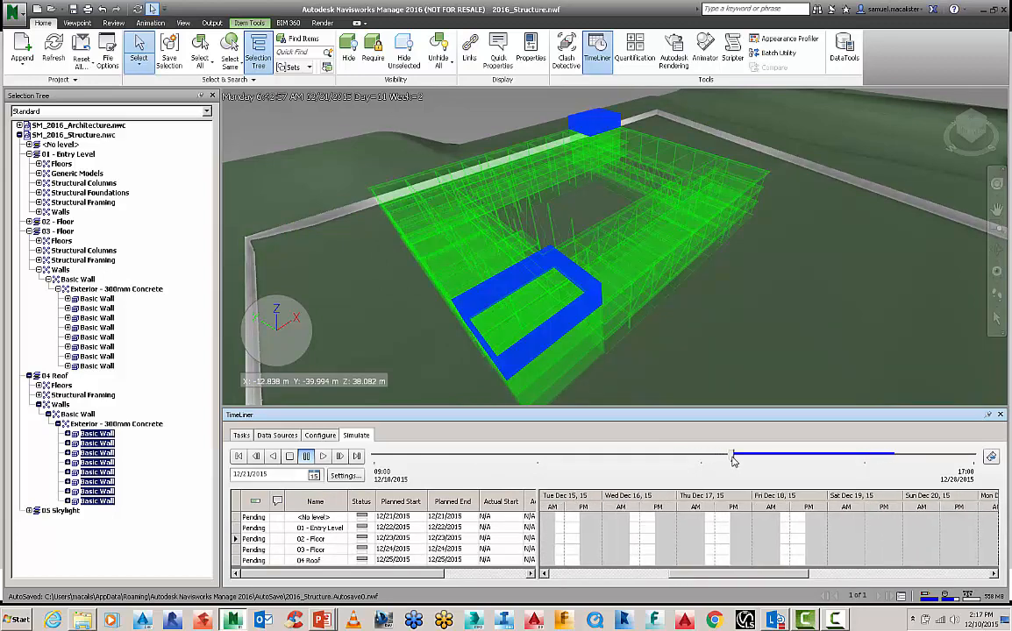
left_click_drag(734, 456, 768, 456)
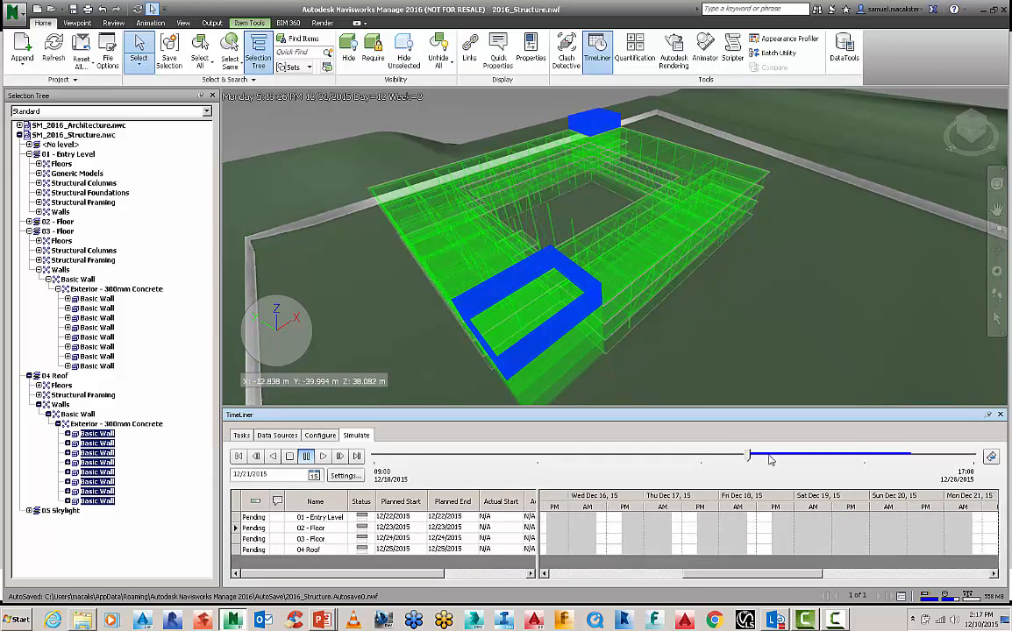
left_click_drag(751, 456, 856, 456)
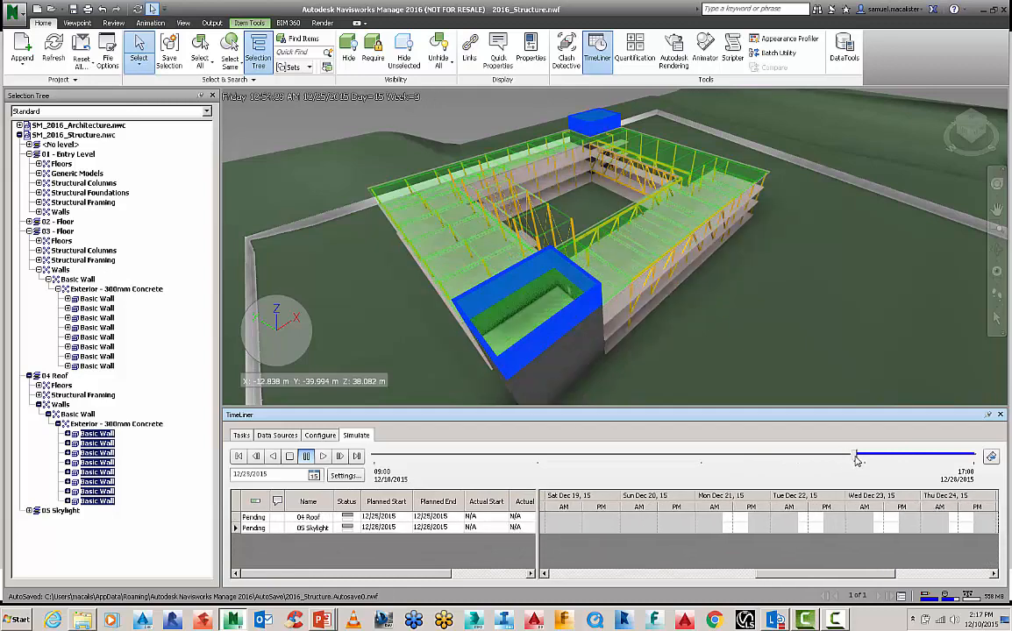
left_click_drag(856, 453, 623, 453)
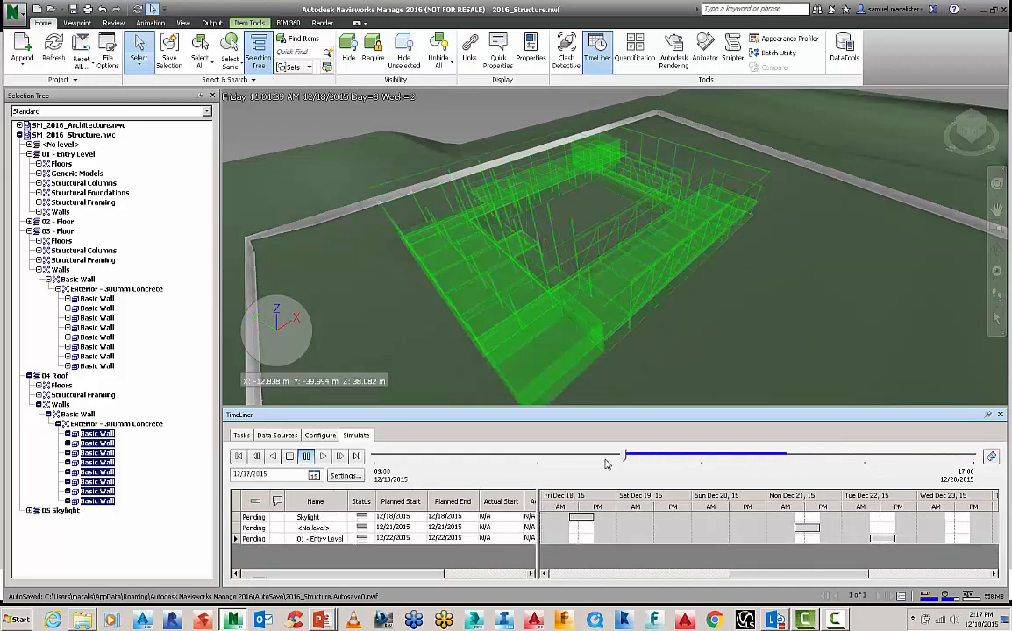
left_click_drag(623, 452, 824, 453)
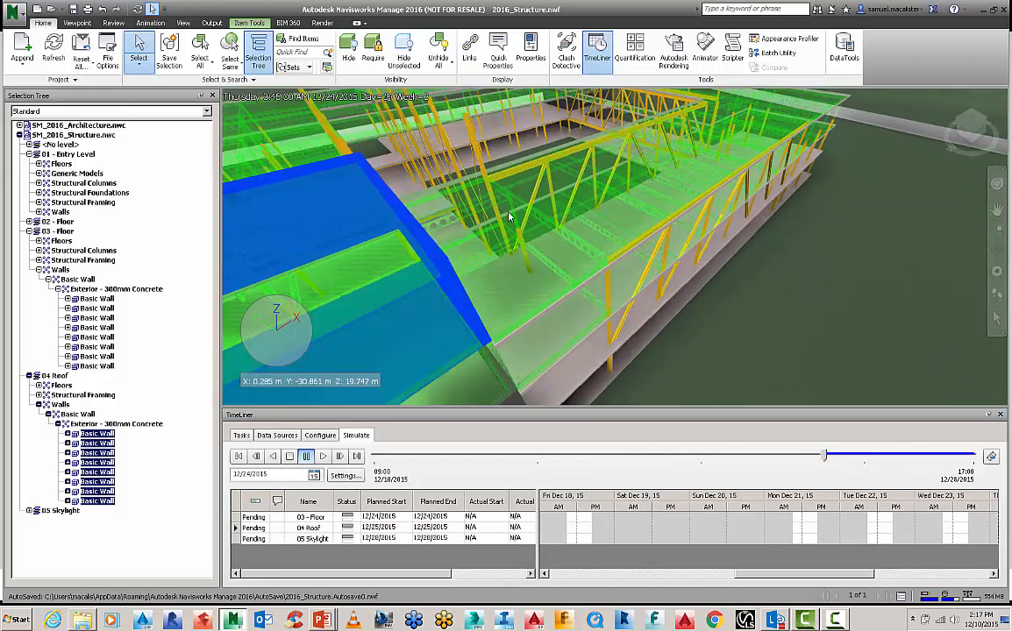
mouse_move(715, 331)
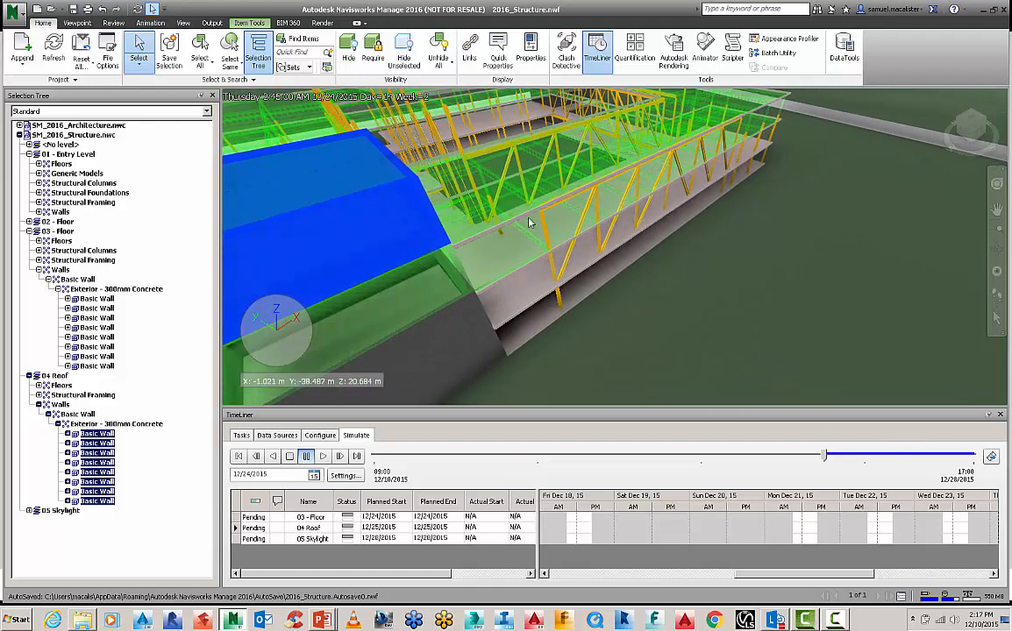
left_click_drag(824, 456, 851, 456)
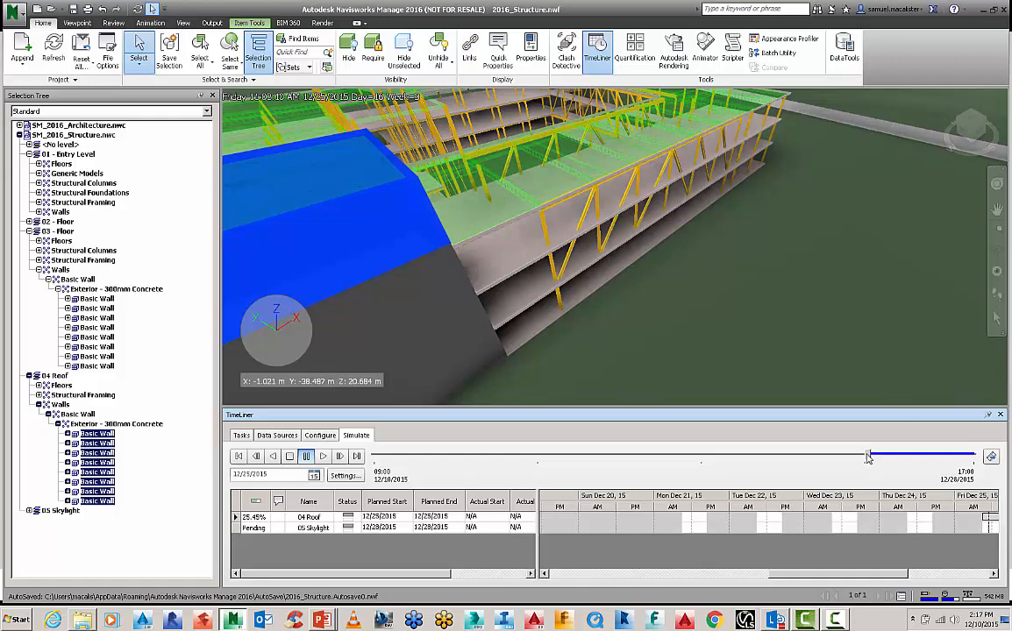
left_click_drag(868, 456, 754, 456)
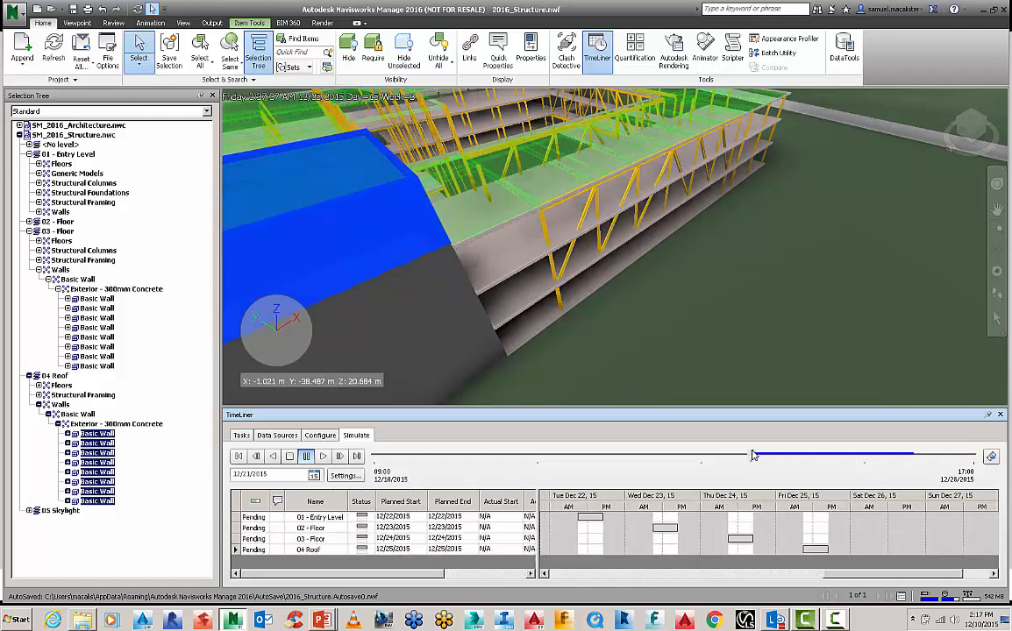
left_click_drag(754, 456, 430, 456)
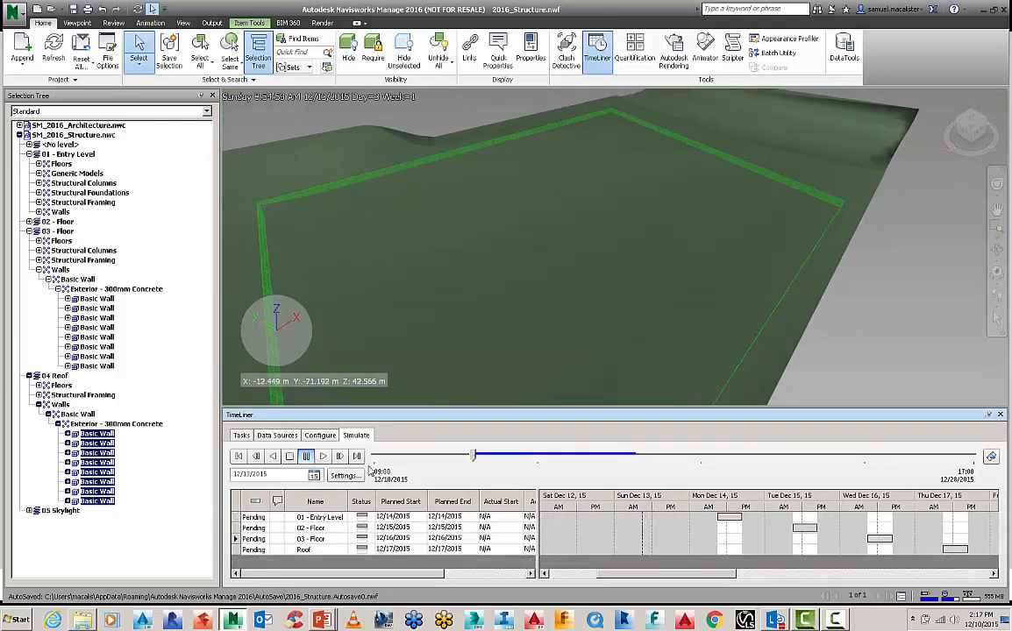
- In the simulation Settings, review the overlay text font options and leave them unchanged
left_click(342, 474)
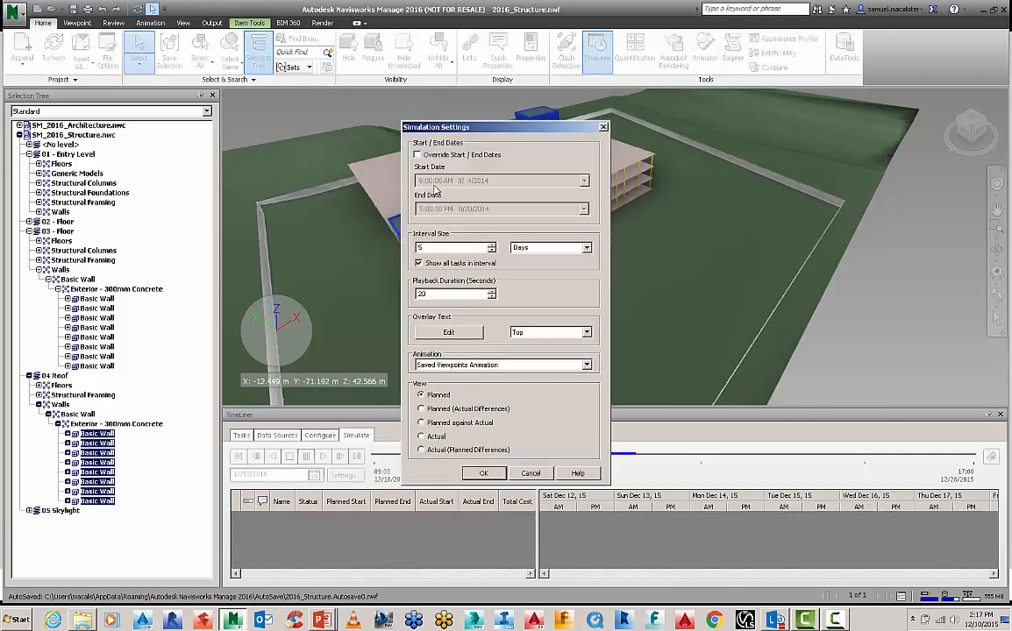
left_click_drag(505, 126, 425, 107)
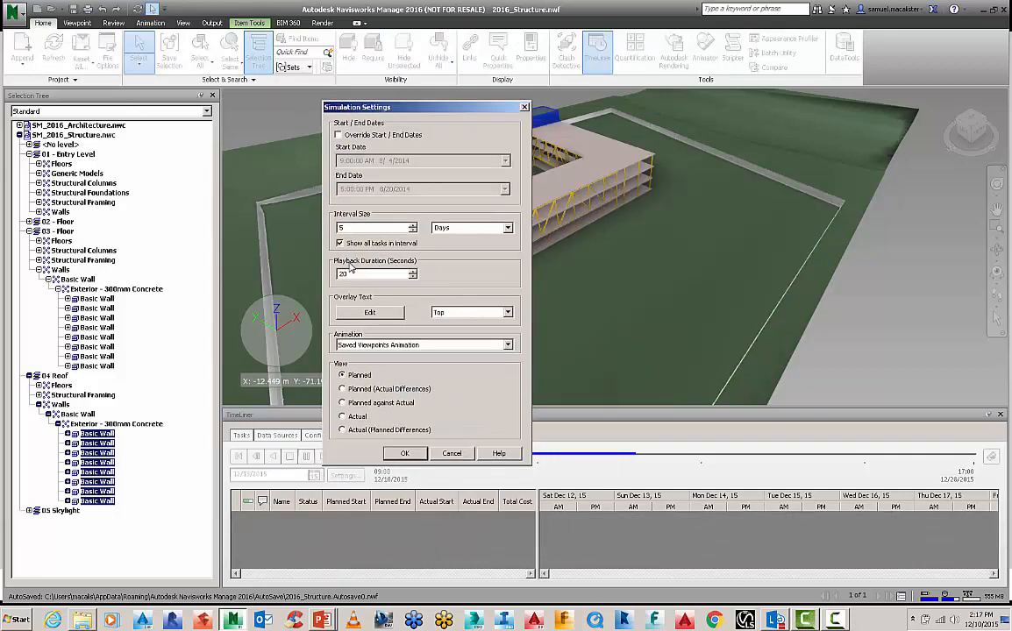
left_click(369, 312)
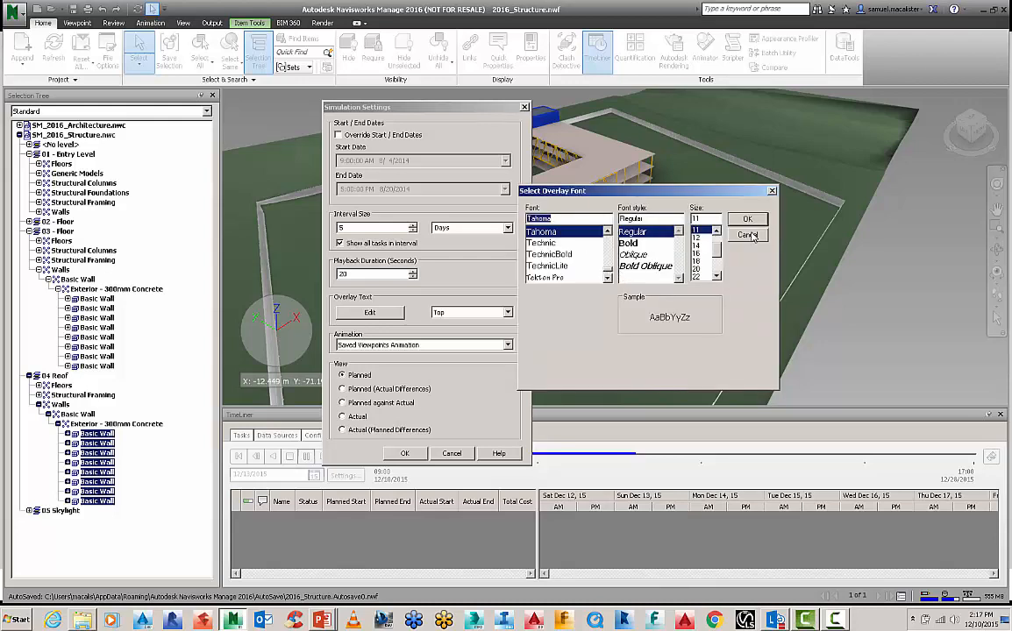
left_click(747, 235)
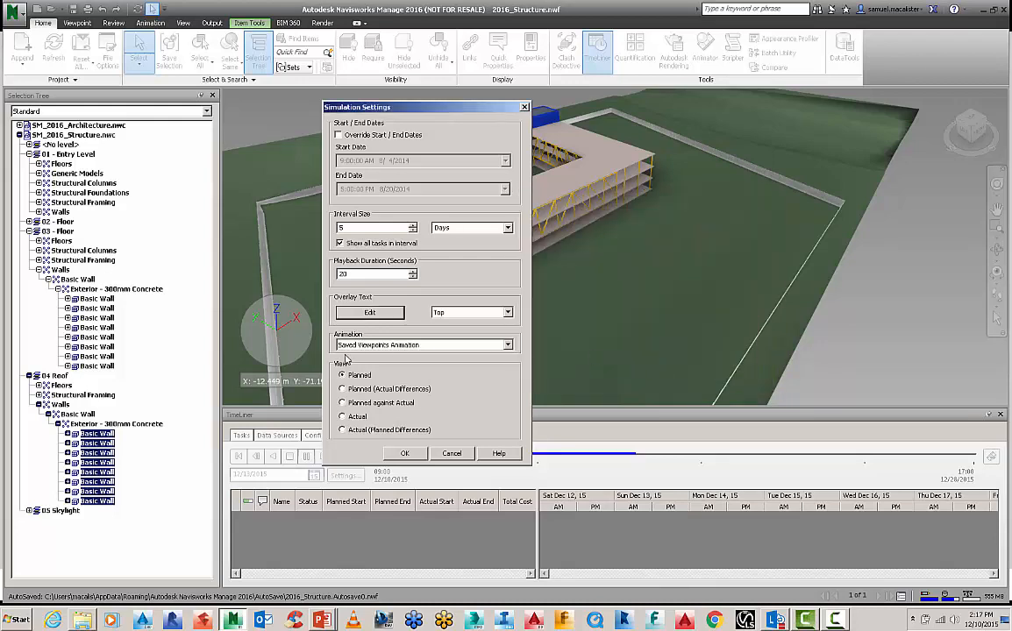
- Set the simulation Animation to No Link and apply the settings
left_click(507, 344)
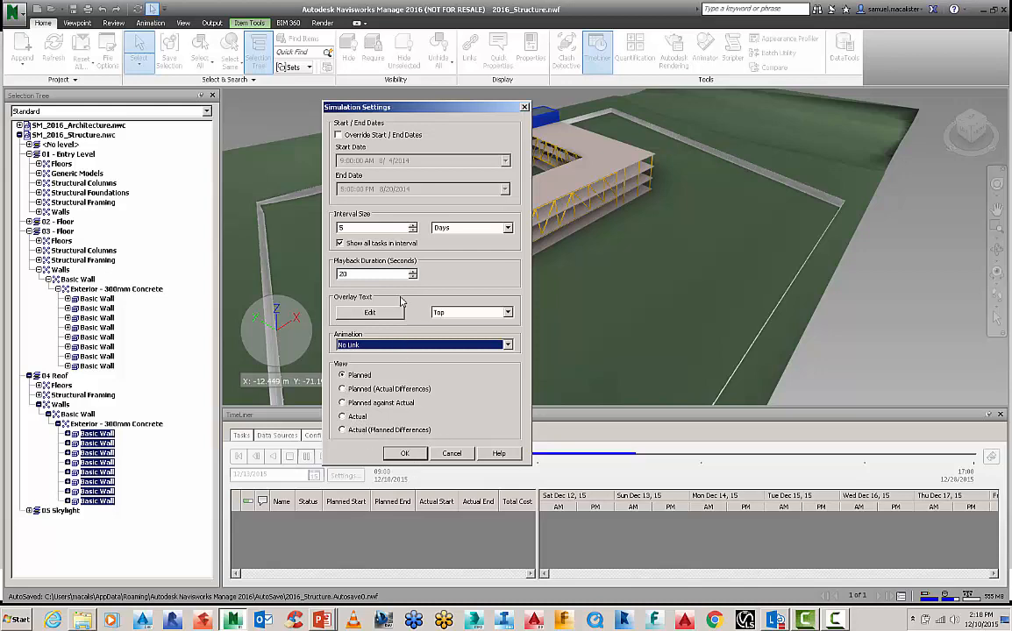
mouse_move(377, 263)
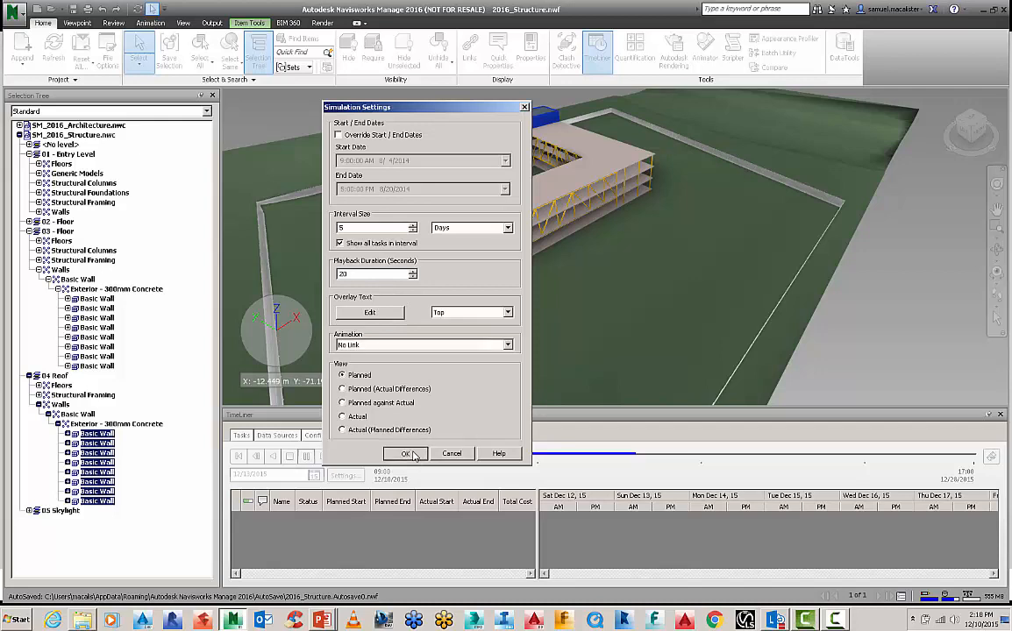
left_click(403, 452)
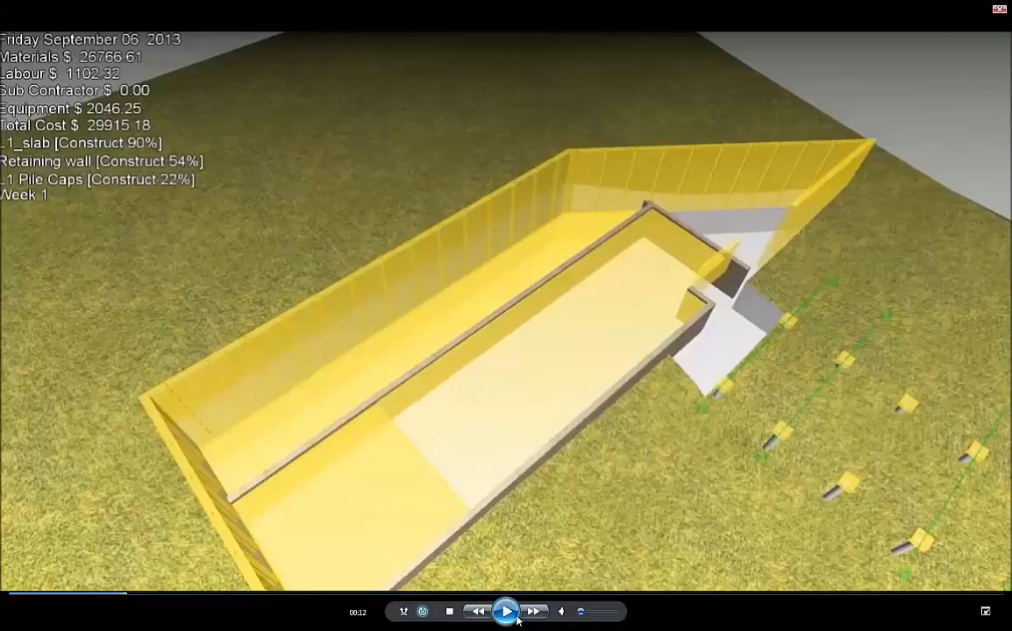
- Play the sample construction animation up to steel framing with week-3 costs, then stop it
left_click(505, 610)
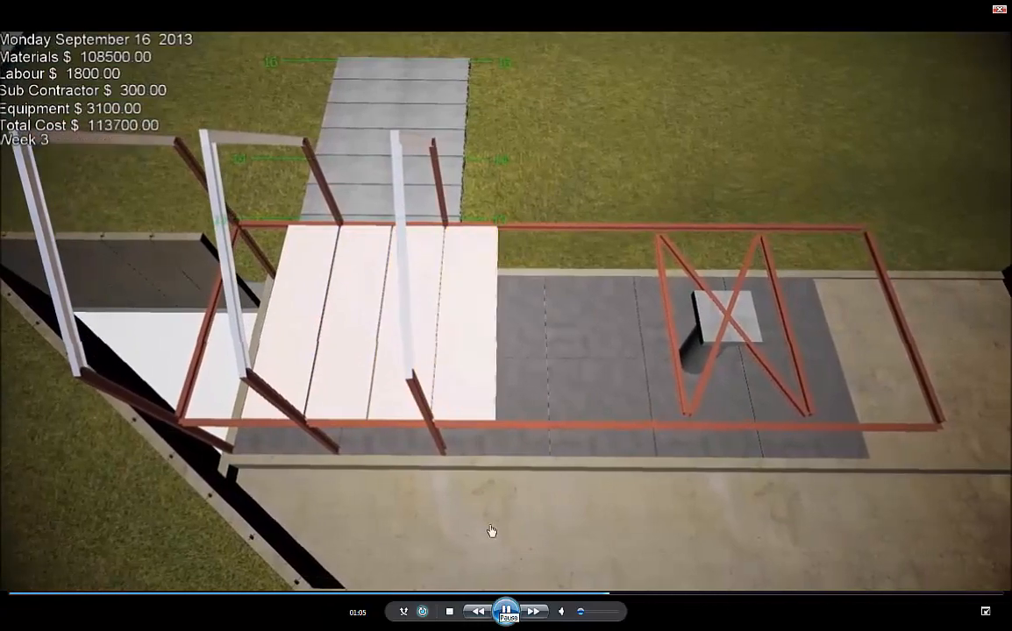
left_click(505, 610)
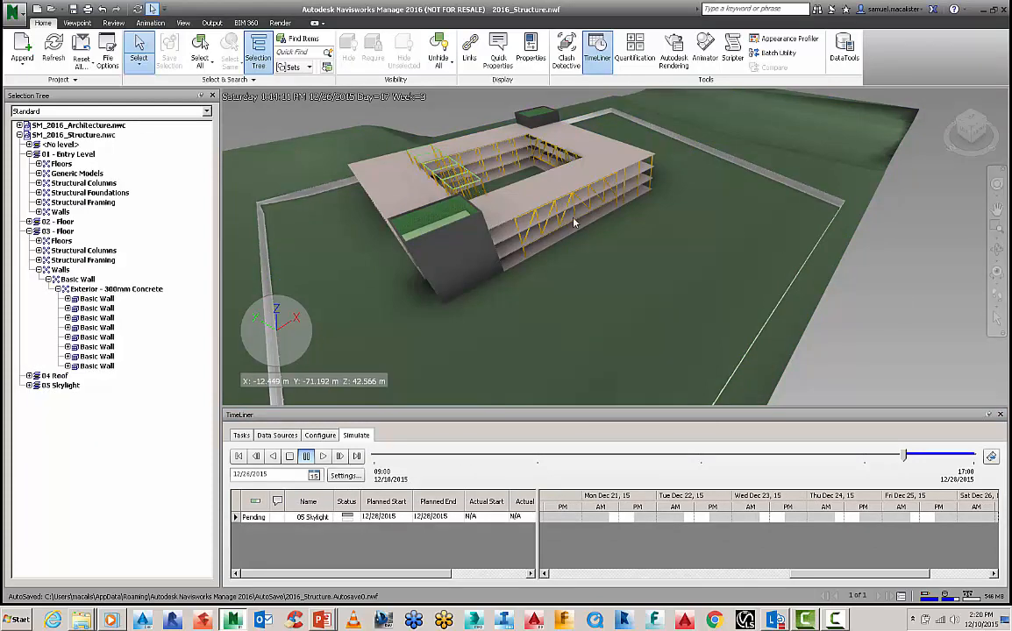
mouse_move(312, 96)
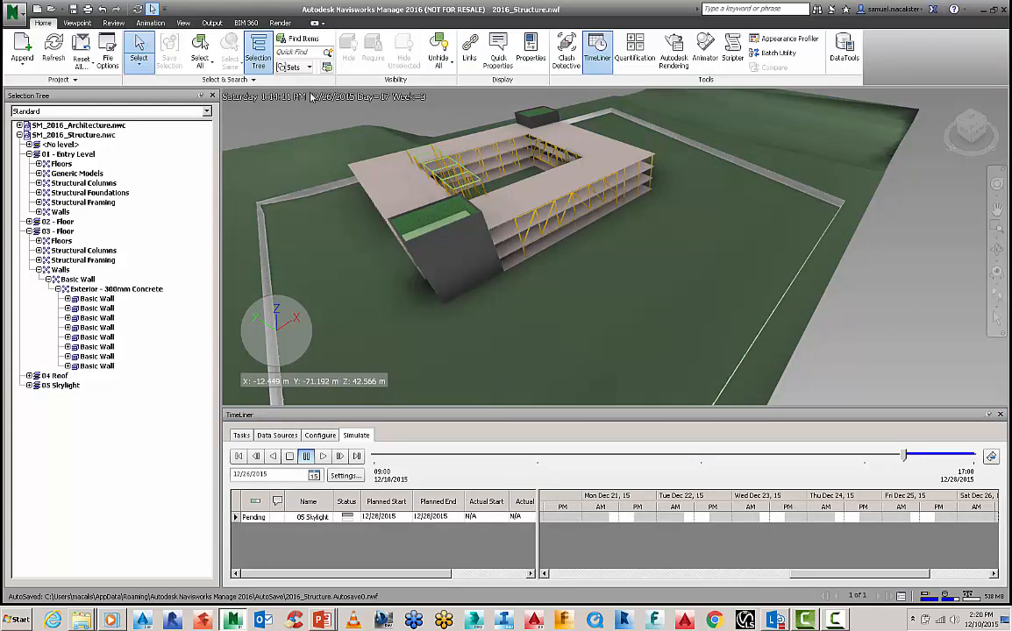
left_click(151, 23)
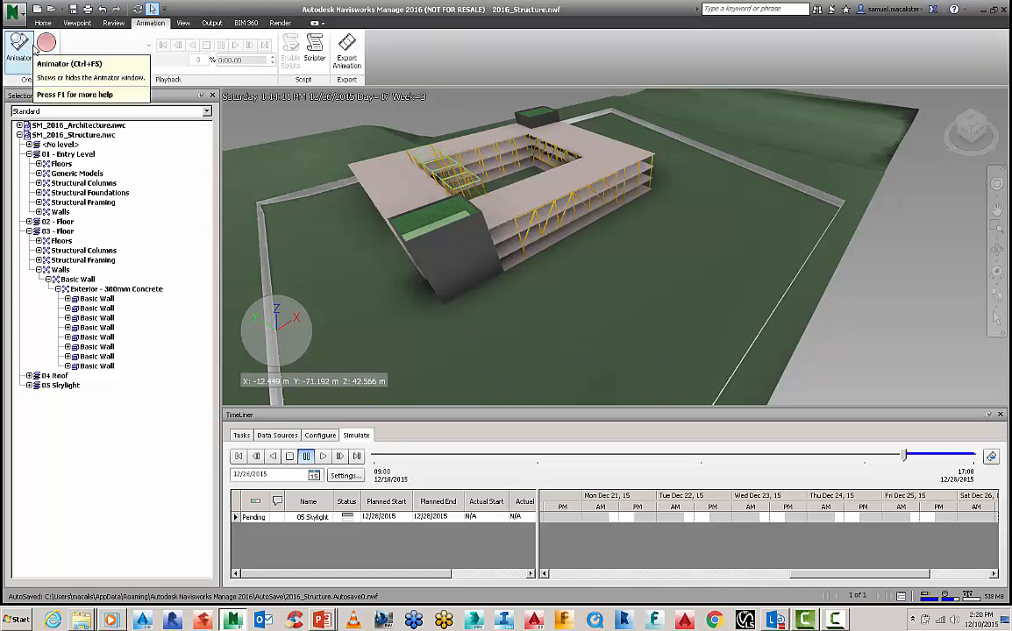
left_click(347, 45)
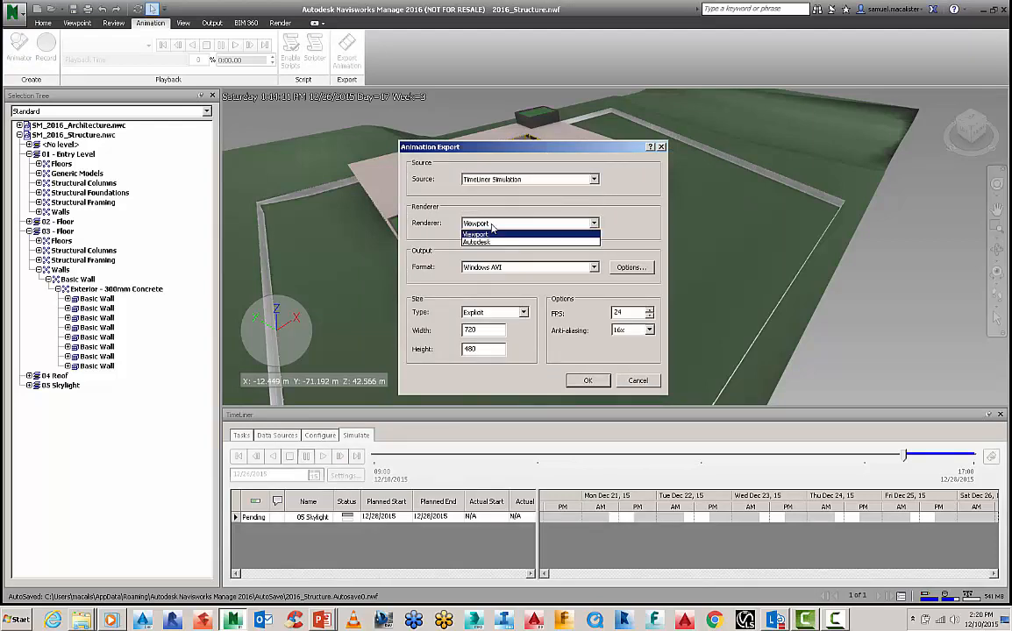
mouse_move(492, 235)
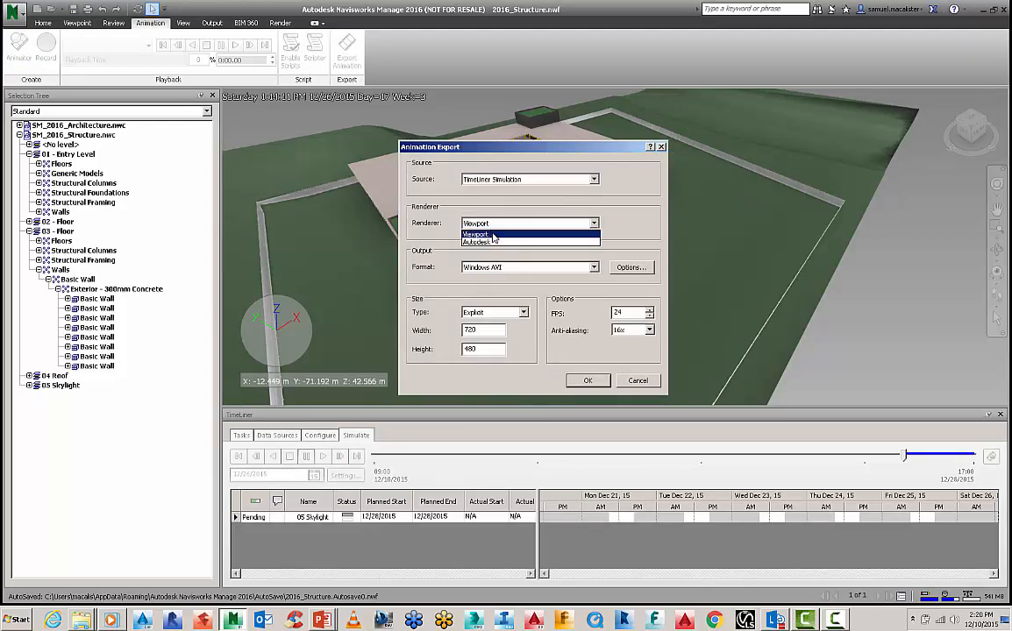
left_click(475, 235)
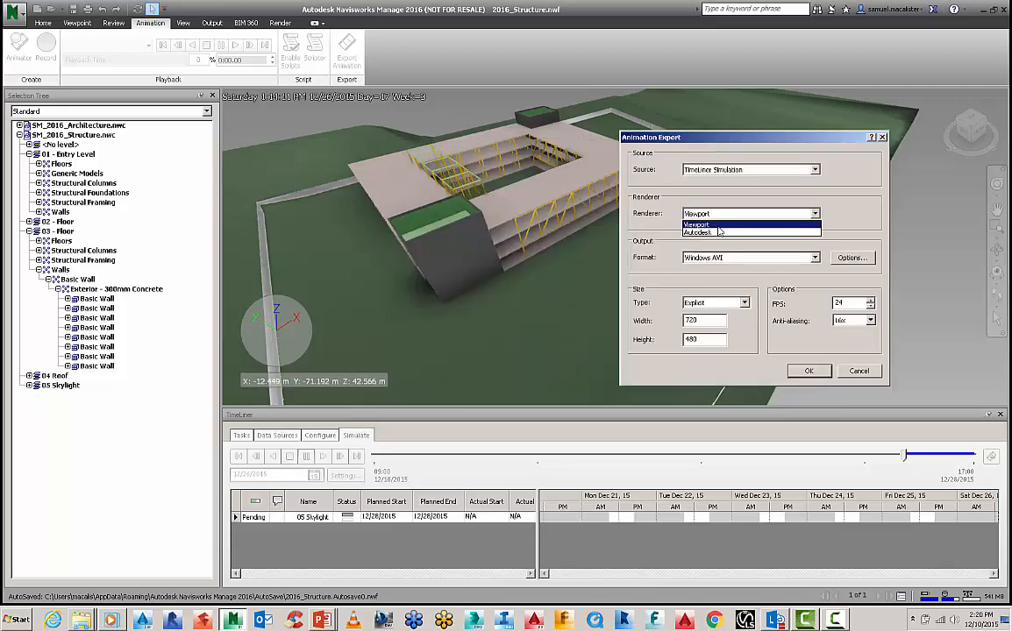
left_click(695, 225)
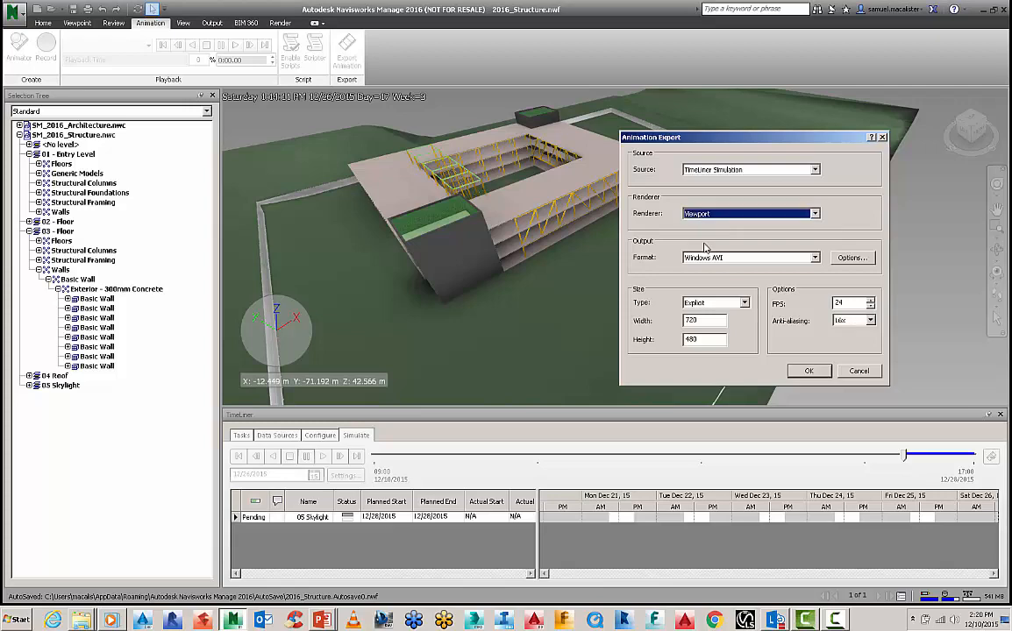
left_click(814, 256)
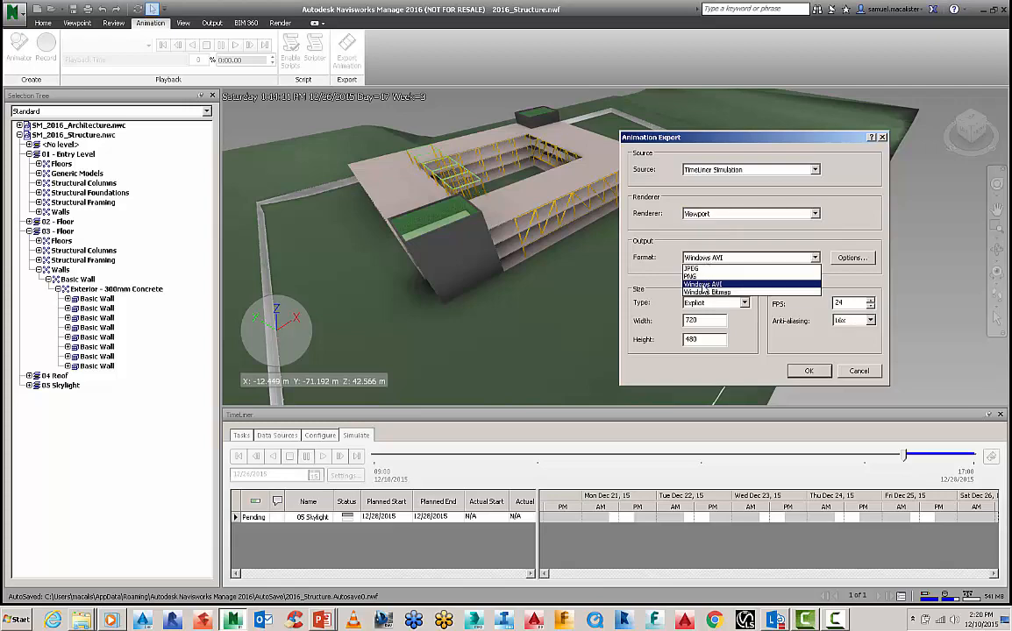
left_click(701, 284)
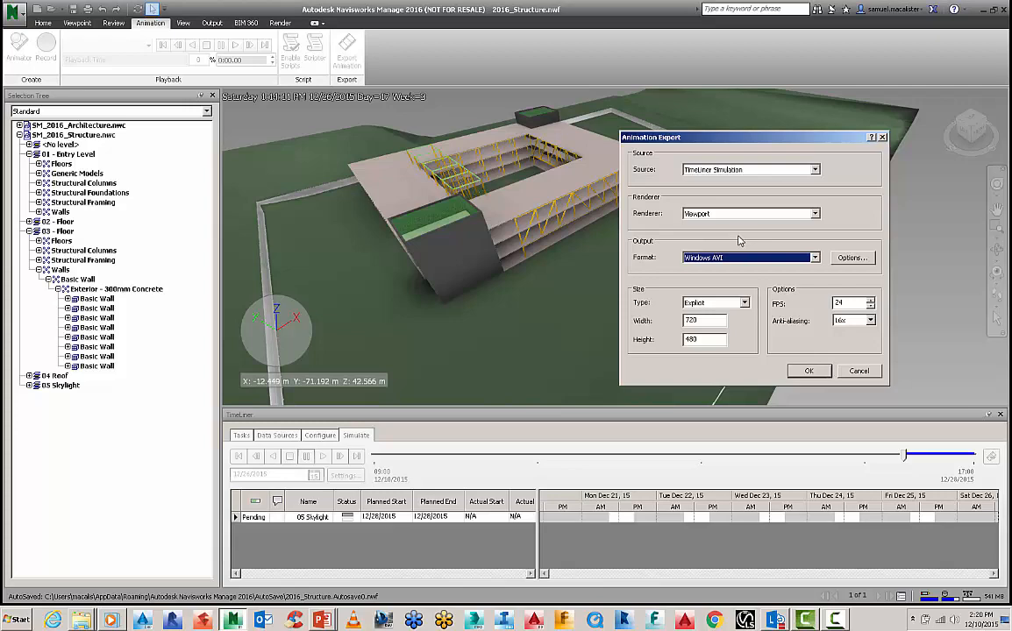
mouse_move(366, 454)
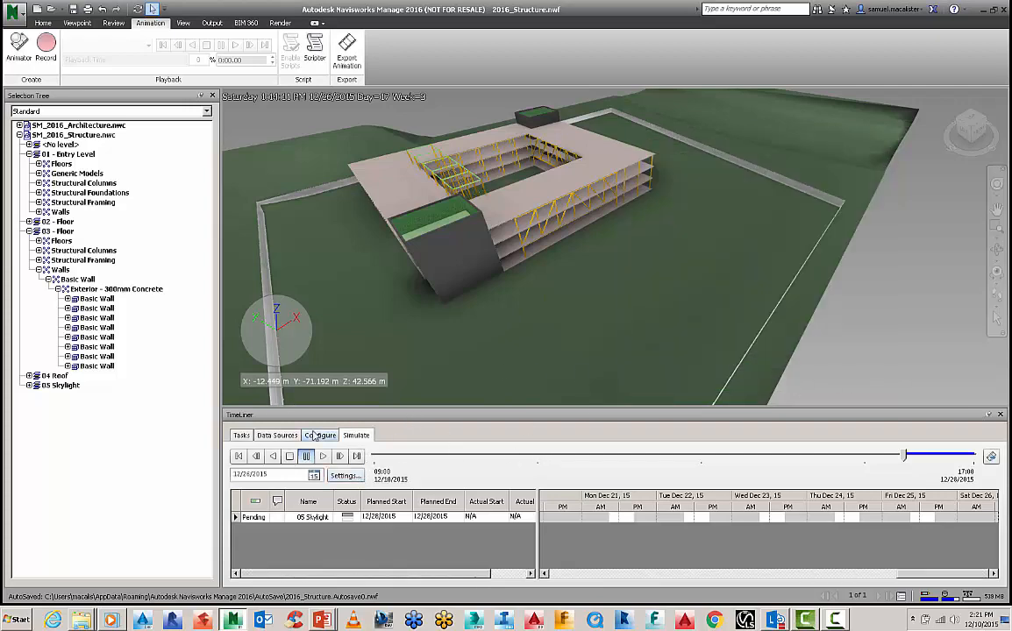
- Review Choose Columns for the task list, cancel without changes, and return to the Construct tasks with Gantt bars
left_click(242, 434)
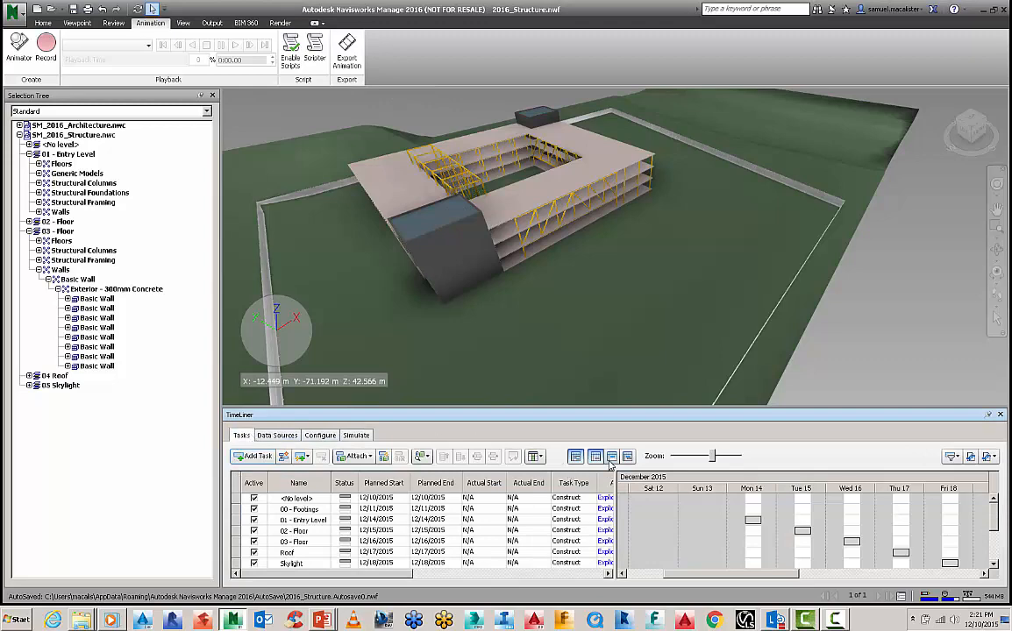
left_click(534, 456)
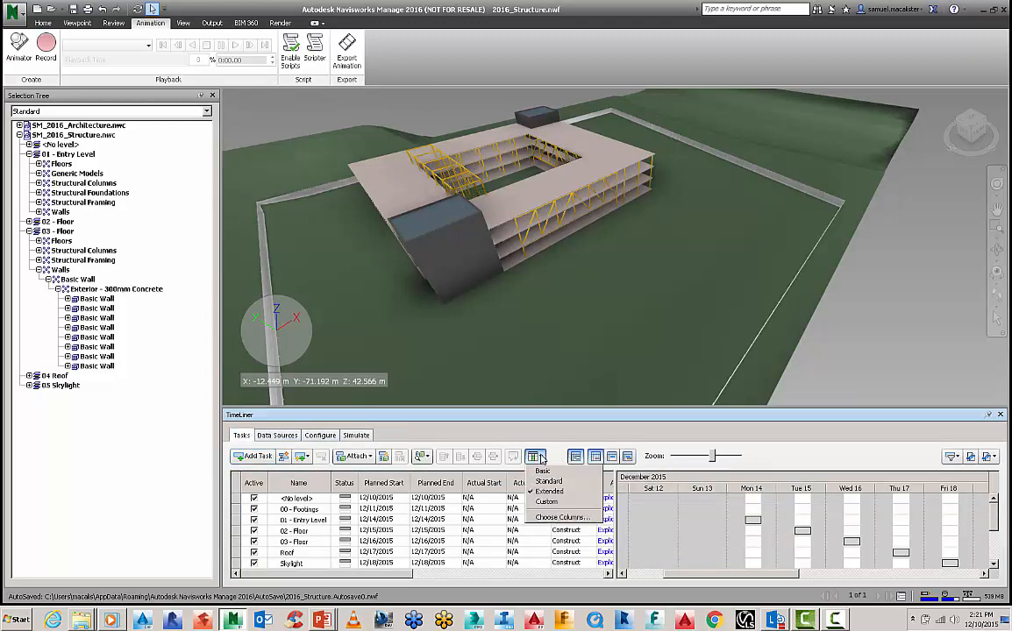
left_click(561, 515)
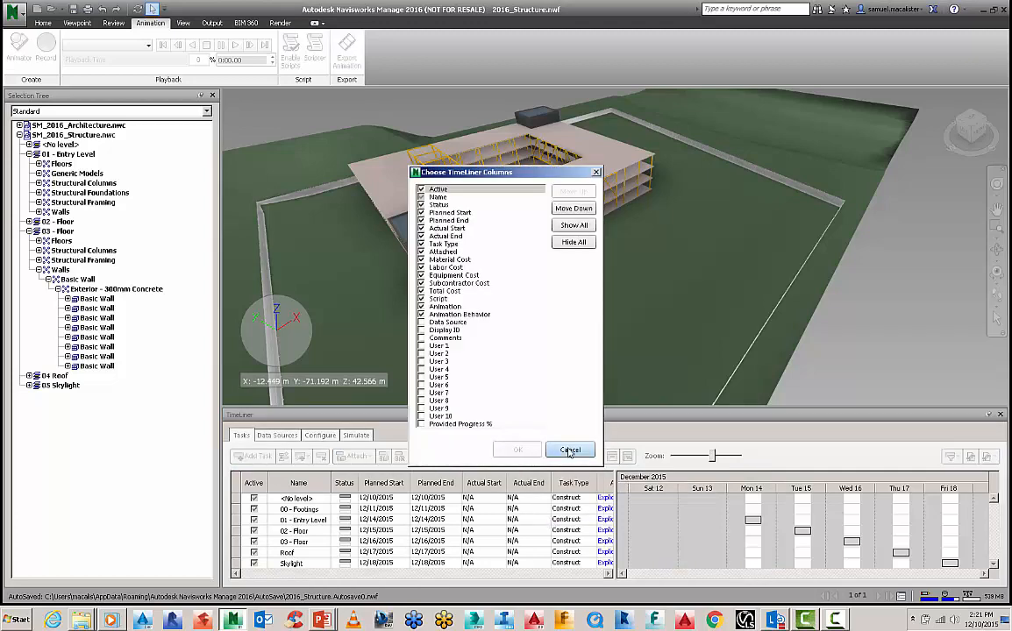
left_click(570, 449)
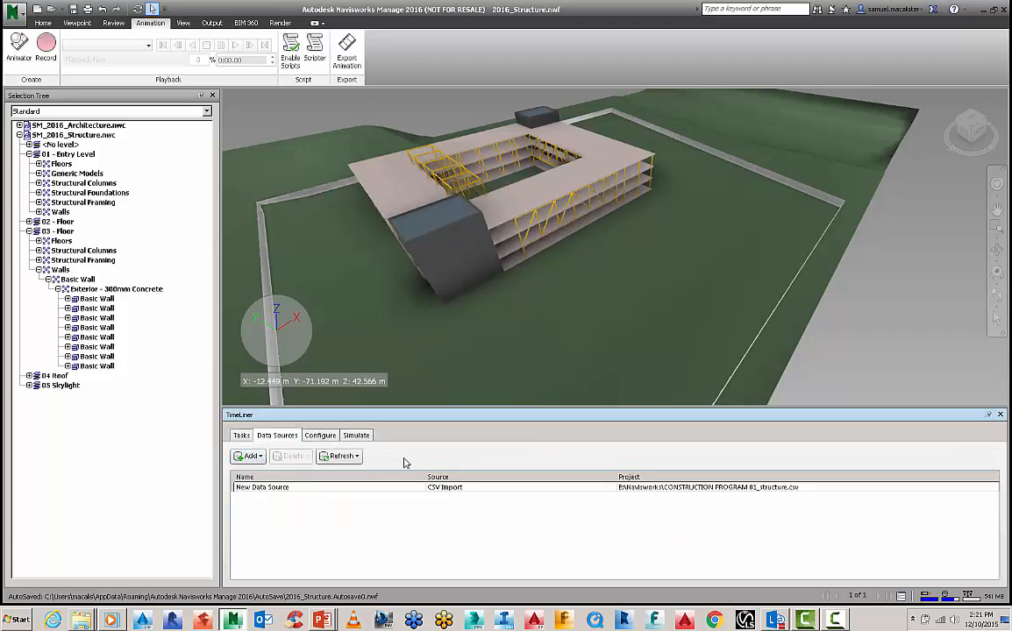
left_click(242, 435)
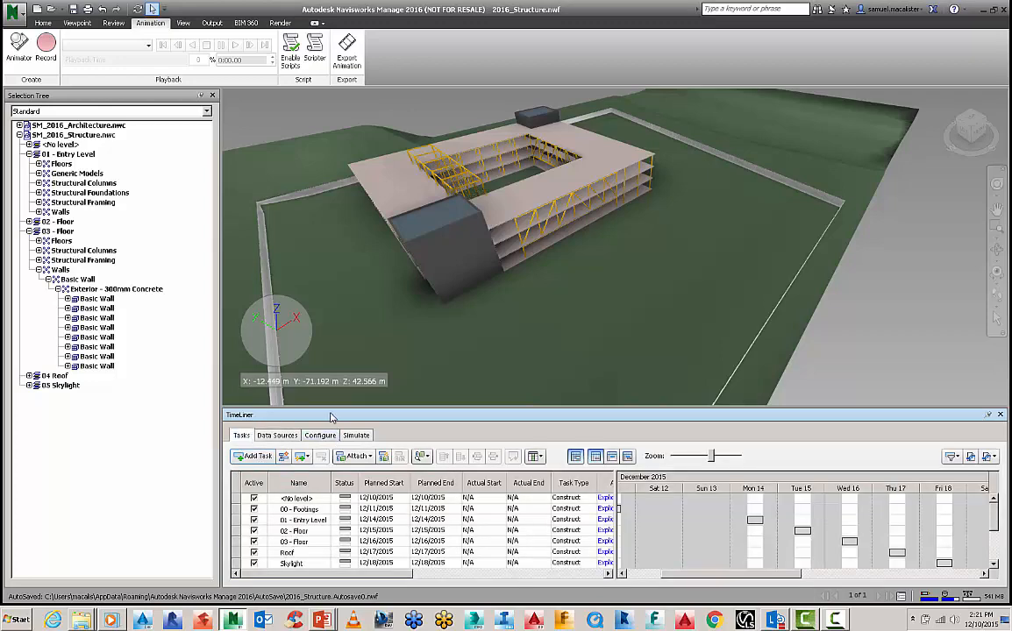